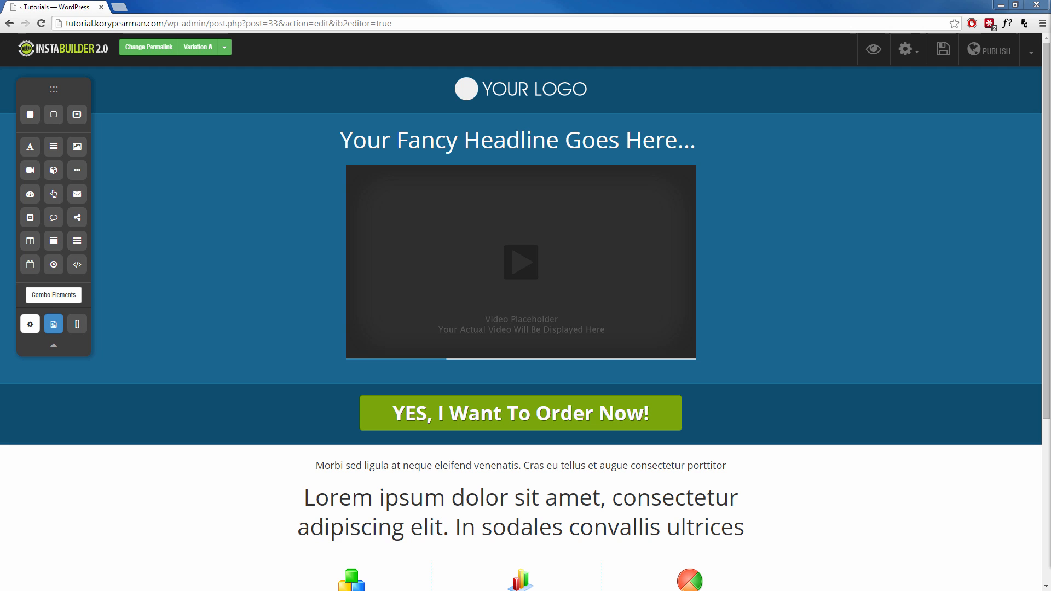
{"action": "mouse_move", "coordinate": [887, 434]}
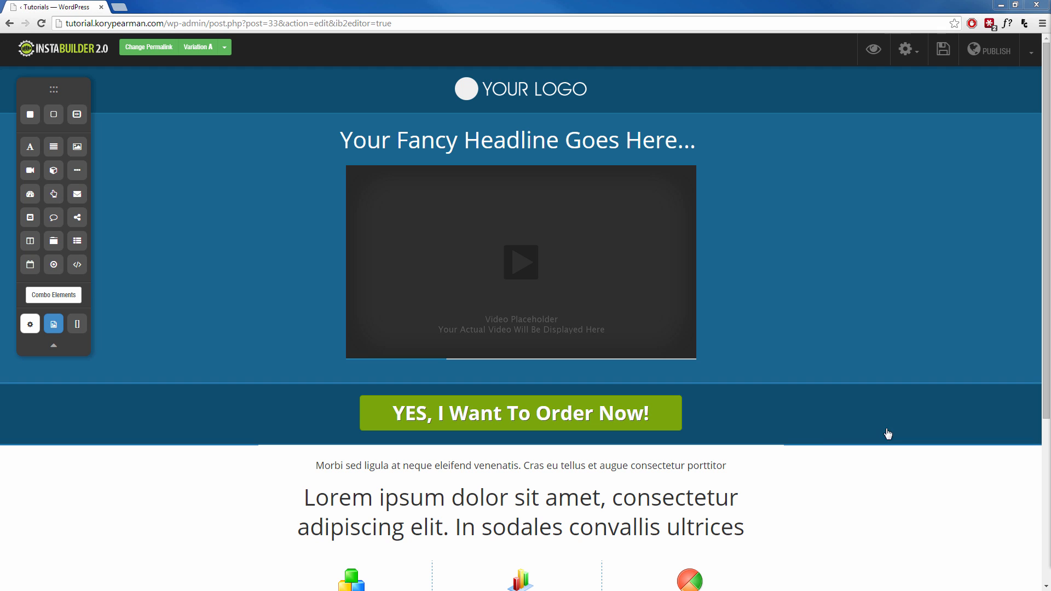
Scroll the page to view the countdown timer above the headline
{"action": "scroll", "scroll_direction": "down", "scroll_amount": 3}
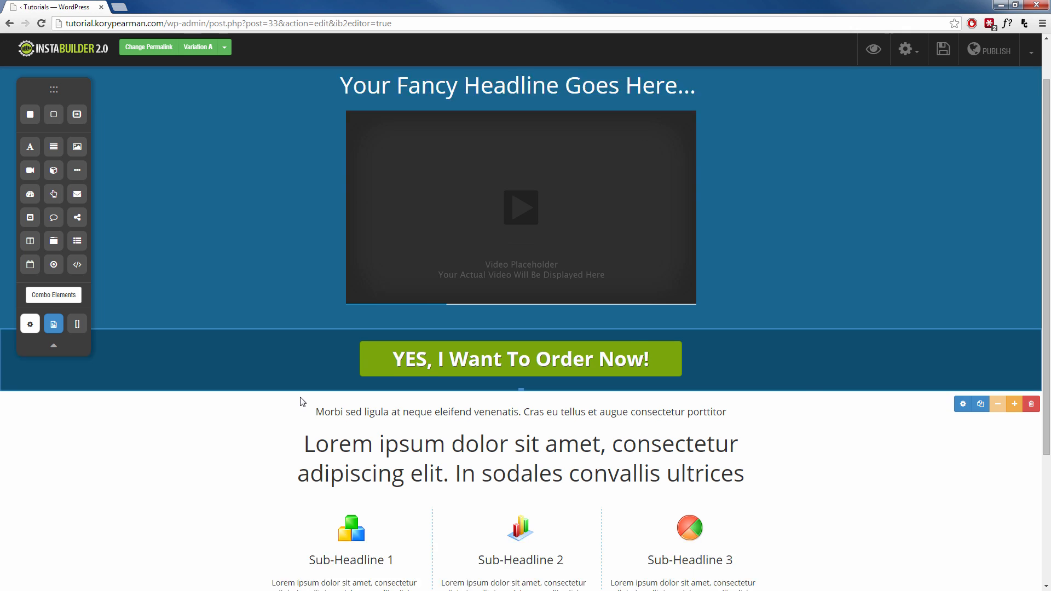
{"action": "scroll", "scroll_direction": "up", "scroll_amount": 3}
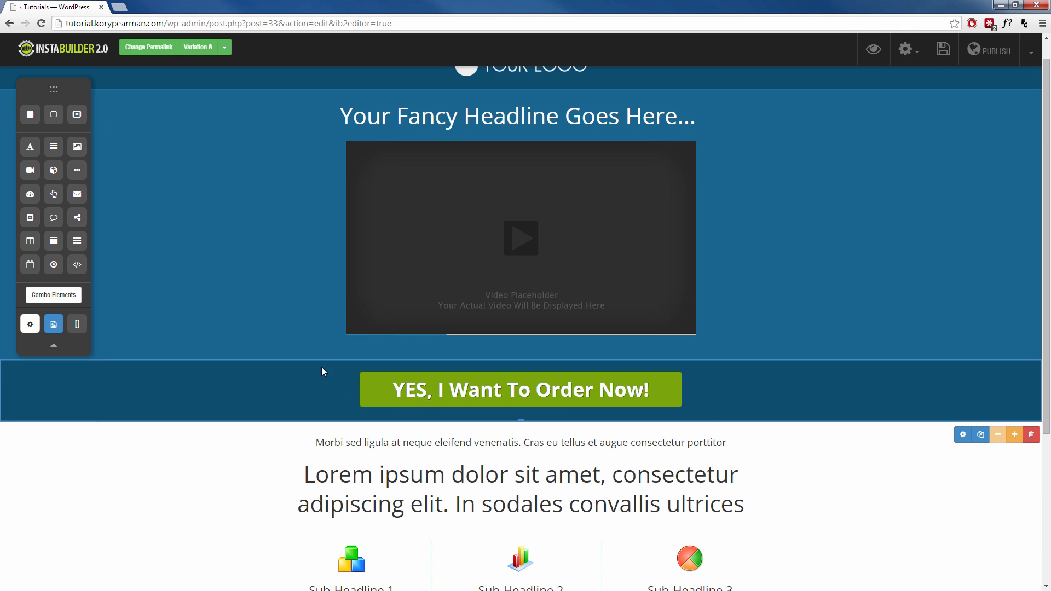
{"action": "scroll", "scroll_direction": "up", "scroll_amount": 3}
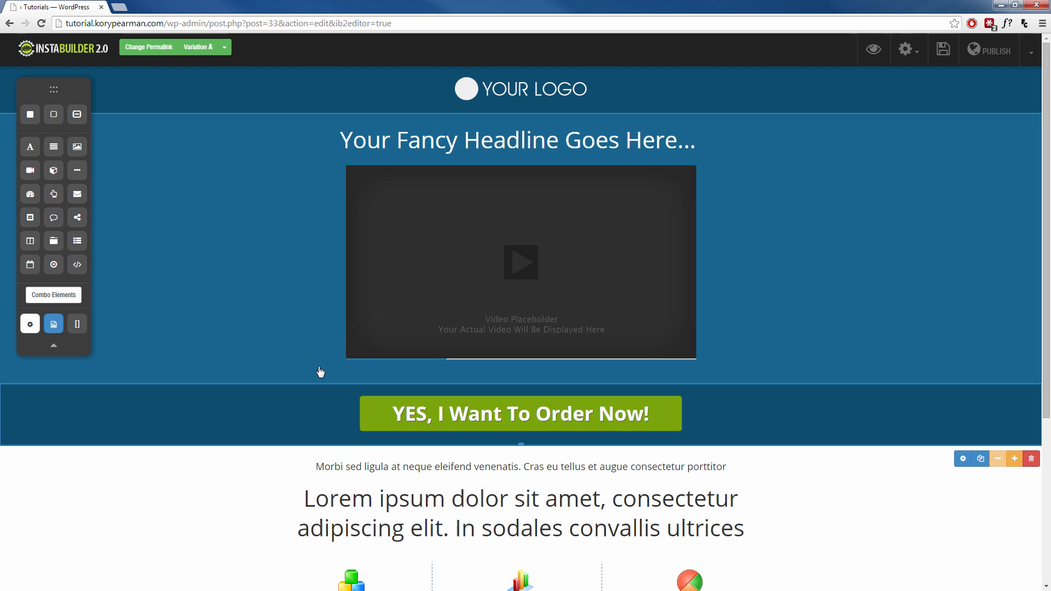
{"action": "mouse_move", "coordinate": [337, 275]}
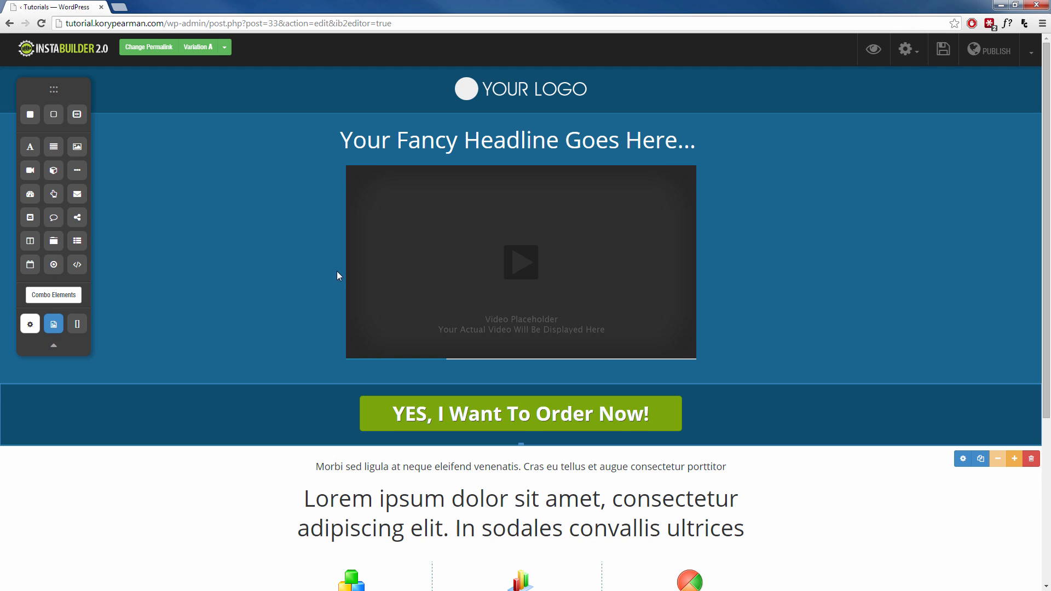
{"action": "mouse_move", "coordinate": [335, 360]}
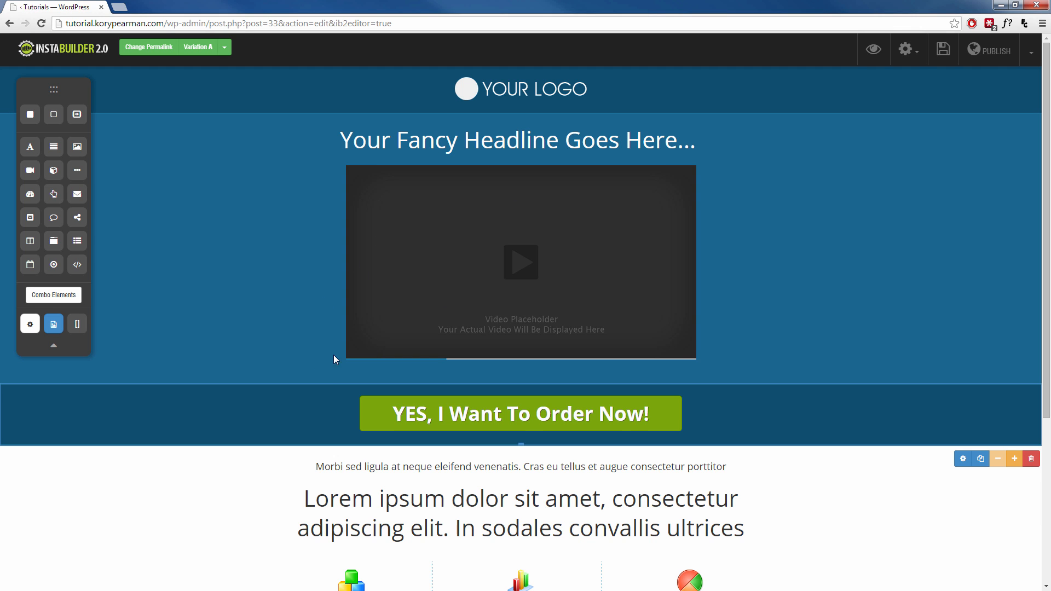
{"action": "mouse_move", "coordinate": [30, 194]}
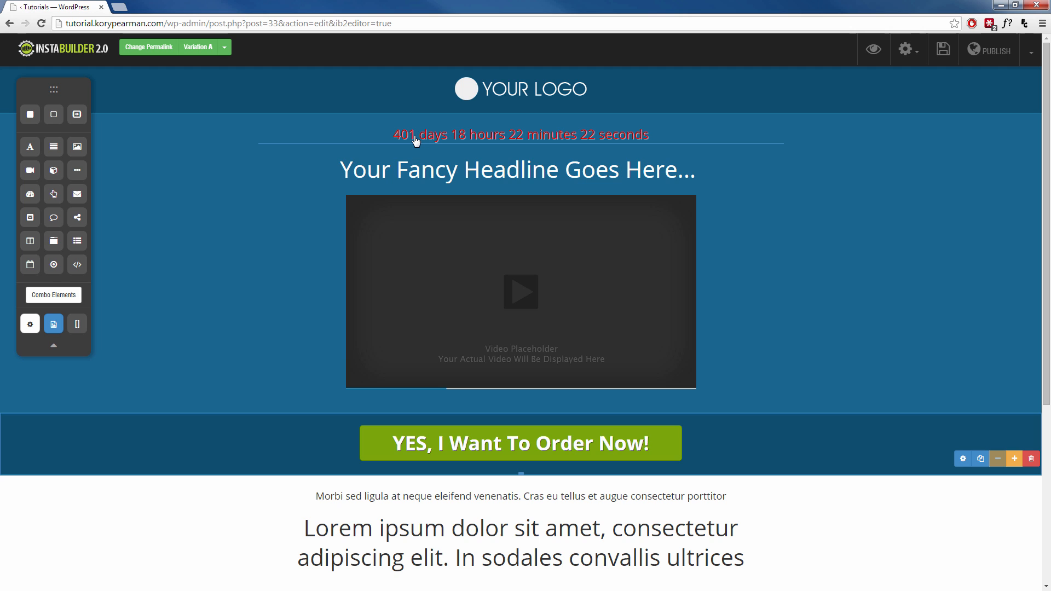
{"action": "mouse_move", "coordinate": [513, 170]}
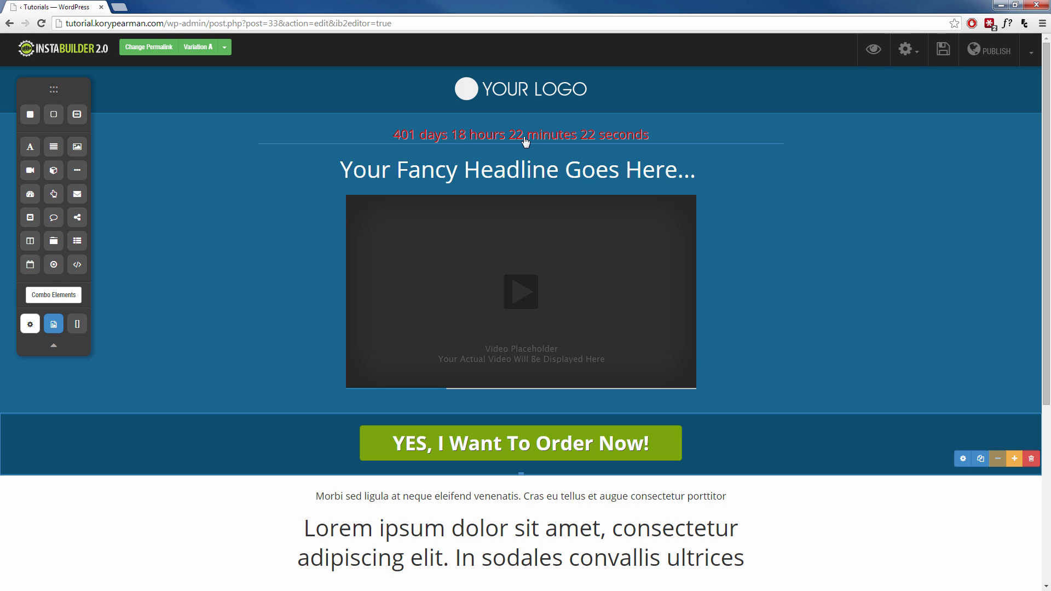
{"action": "mouse_move", "coordinate": [478, 138]}
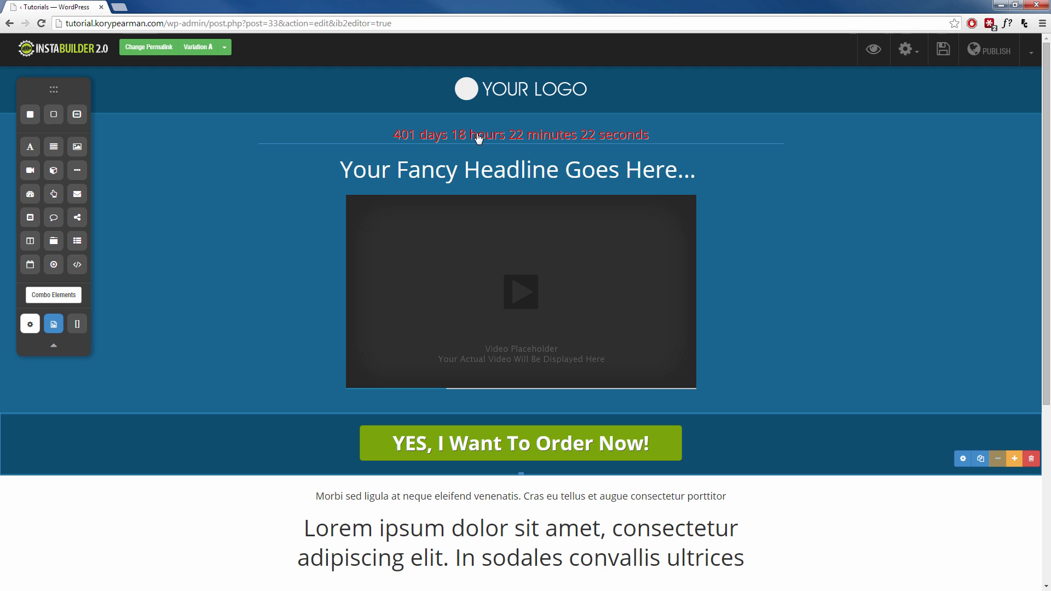
{"action": "mouse_move", "coordinate": [541, 143]}
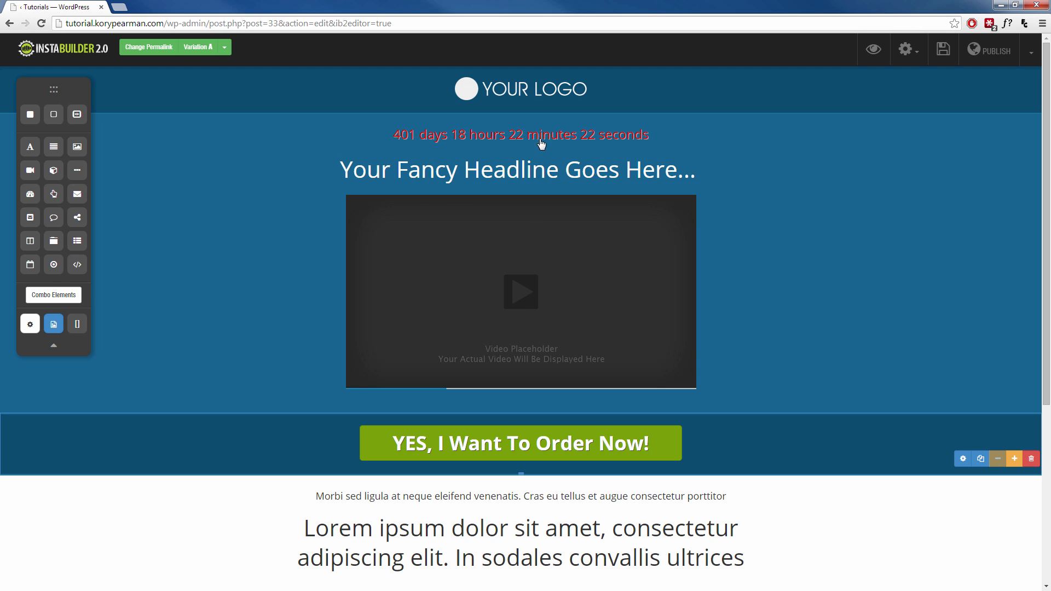
Open the timer's settings and expand Countdown Setup, showing 2016/01/01, hour 6, UTC
{"action": "left_click", "coordinate": [521, 135]}
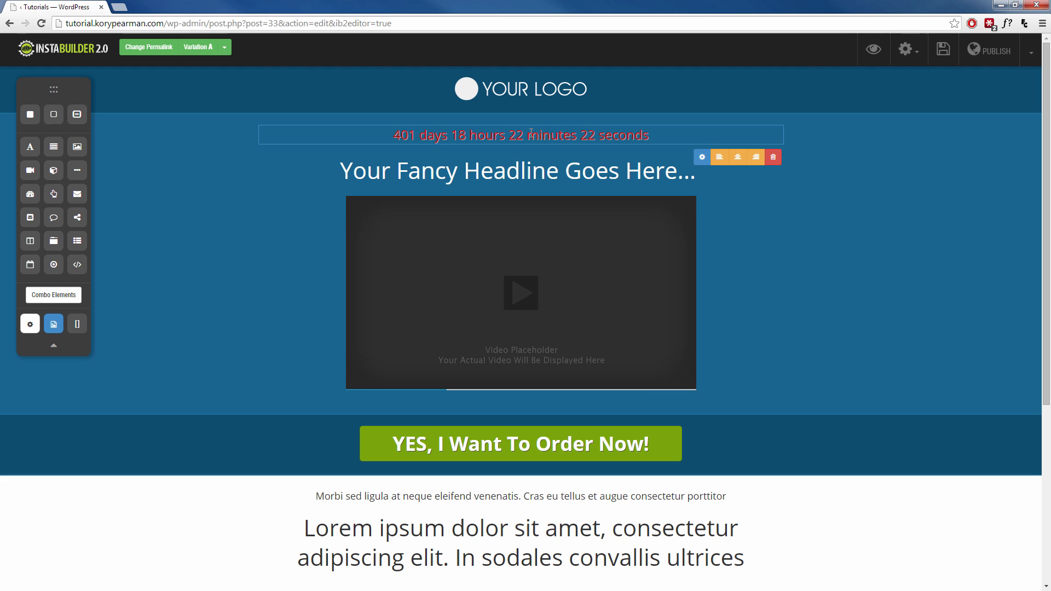
{"action": "left_click", "coordinate": [702, 157]}
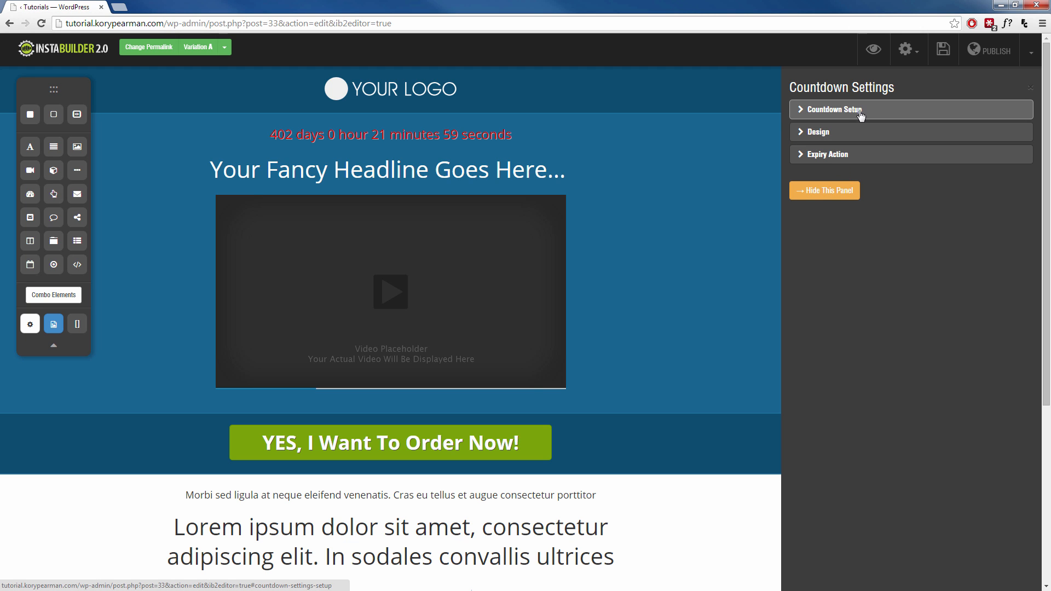
{"action": "left_click", "coordinate": [834, 110]}
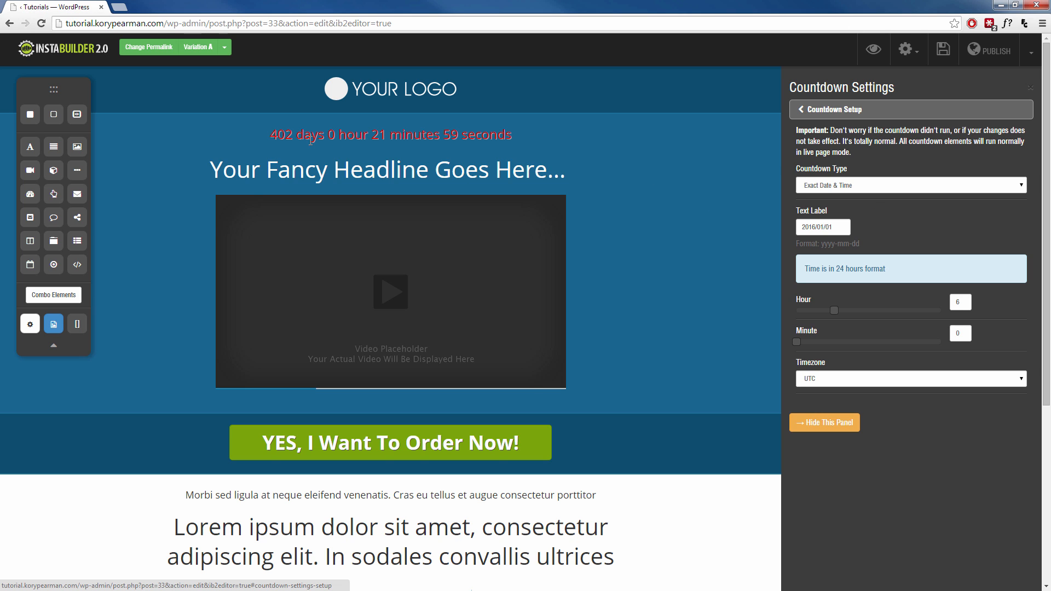
{"action": "mouse_move", "coordinate": [871, 218]}
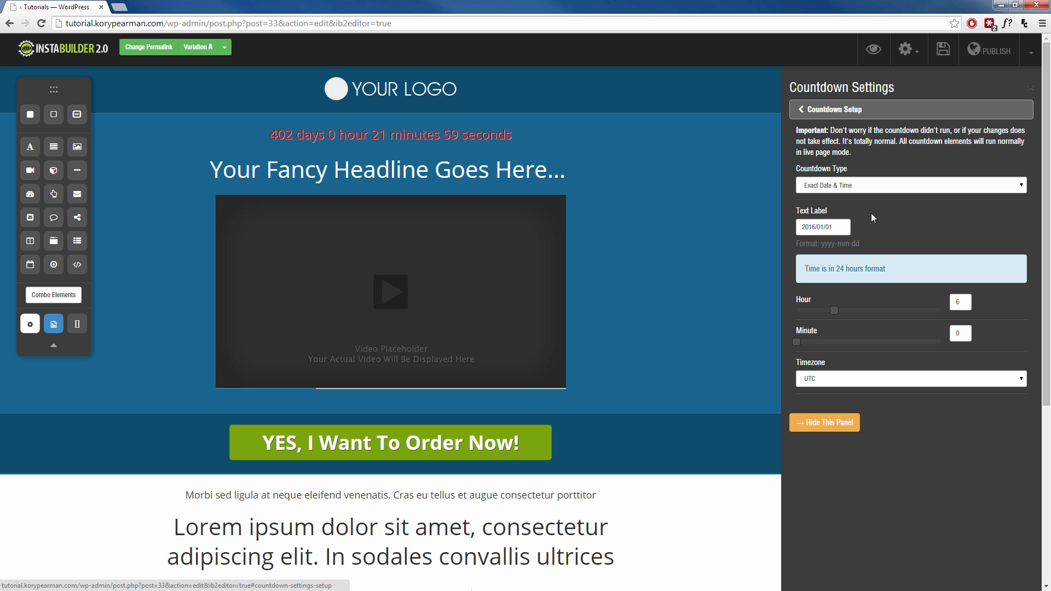
{"action": "mouse_move", "coordinate": [885, 194]}
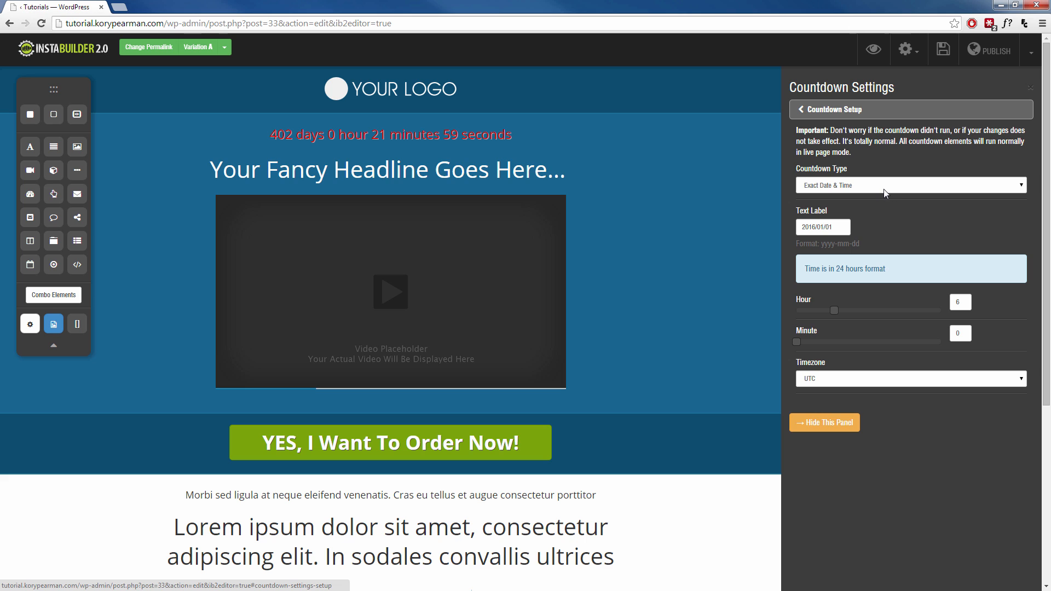
{"action": "left_click", "coordinate": [911, 185]}
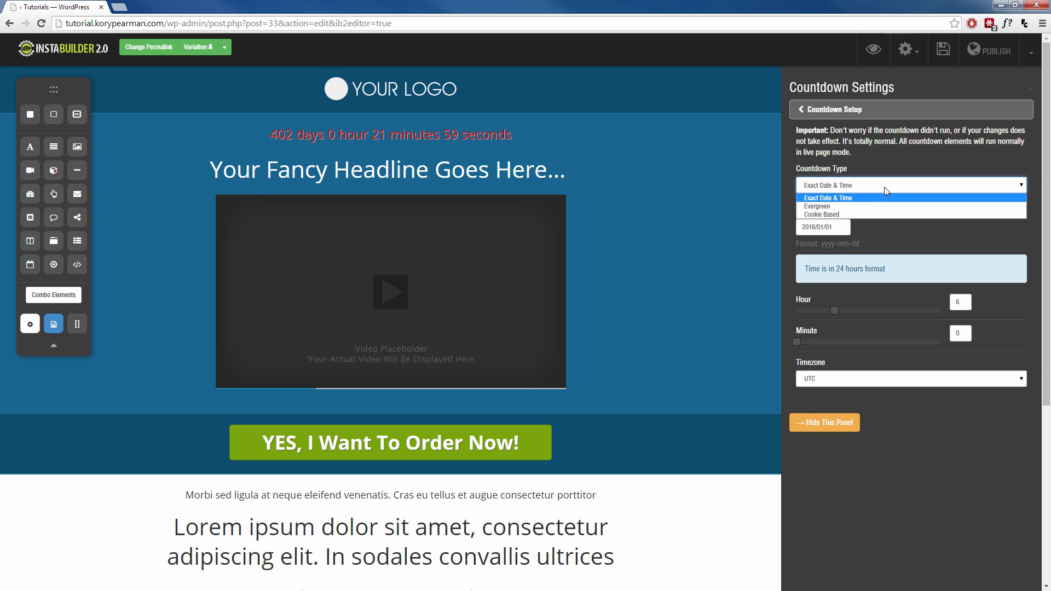
{"action": "left_click", "coordinate": [828, 197]}
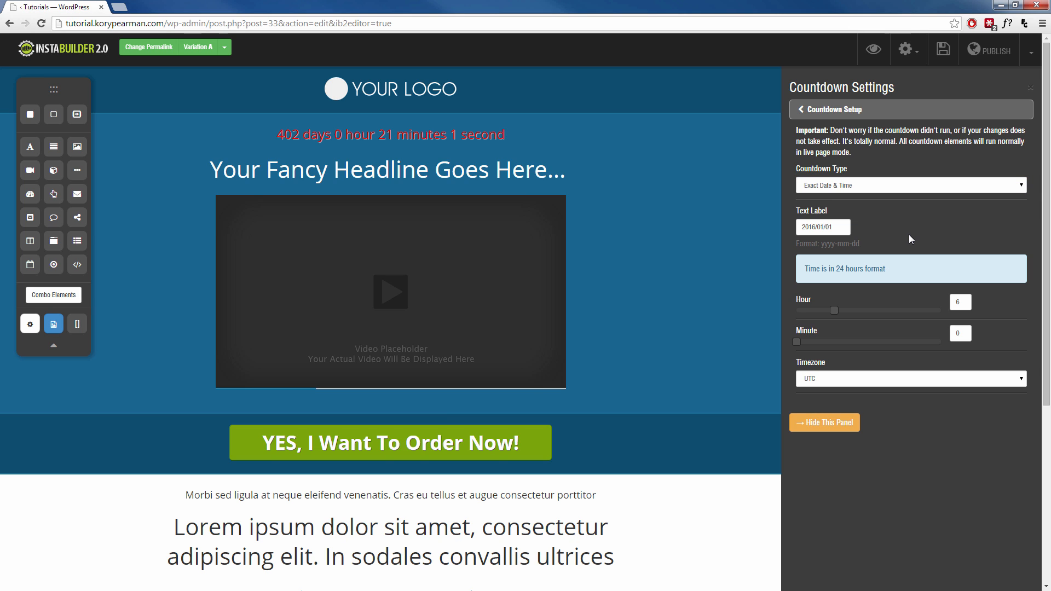
{"action": "mouse_move", "coordinate": [879, 188]}
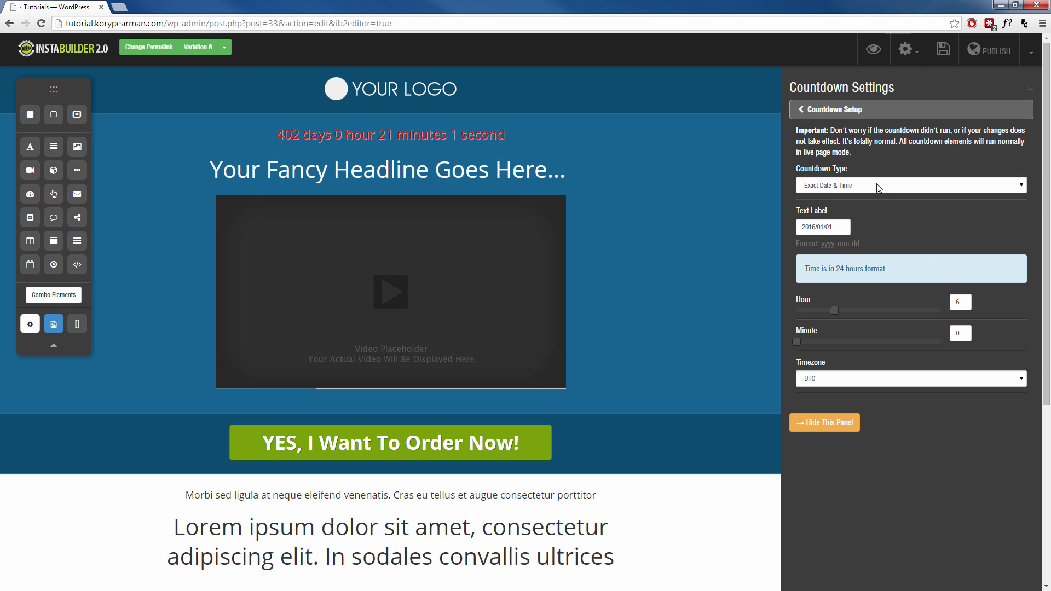
{"action": "mouse_move", "coordinate": [767, 295]}
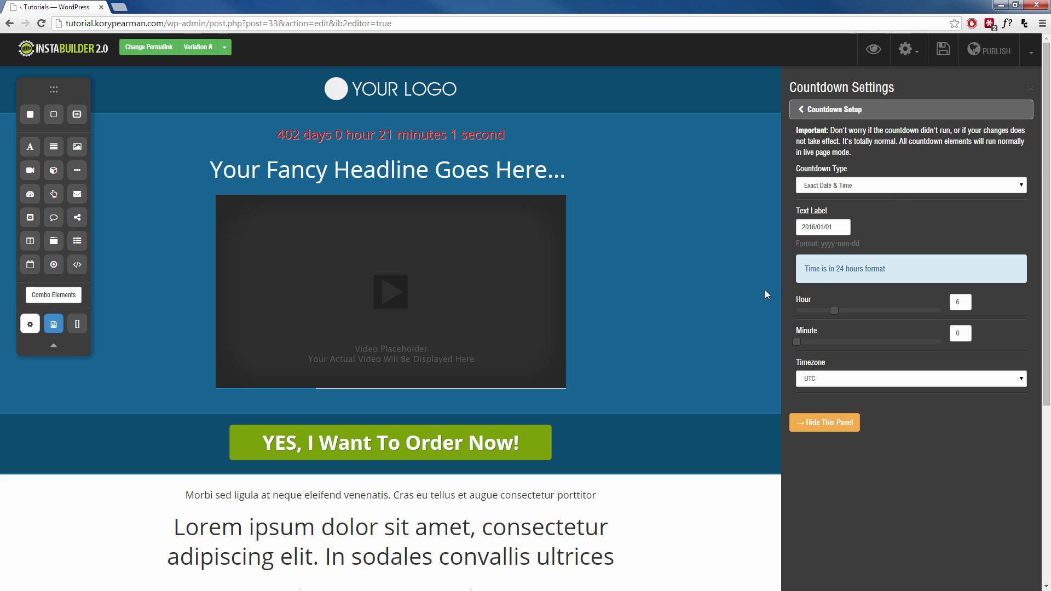
{"action": "mouse_move", "coordinate": [411, 149]}
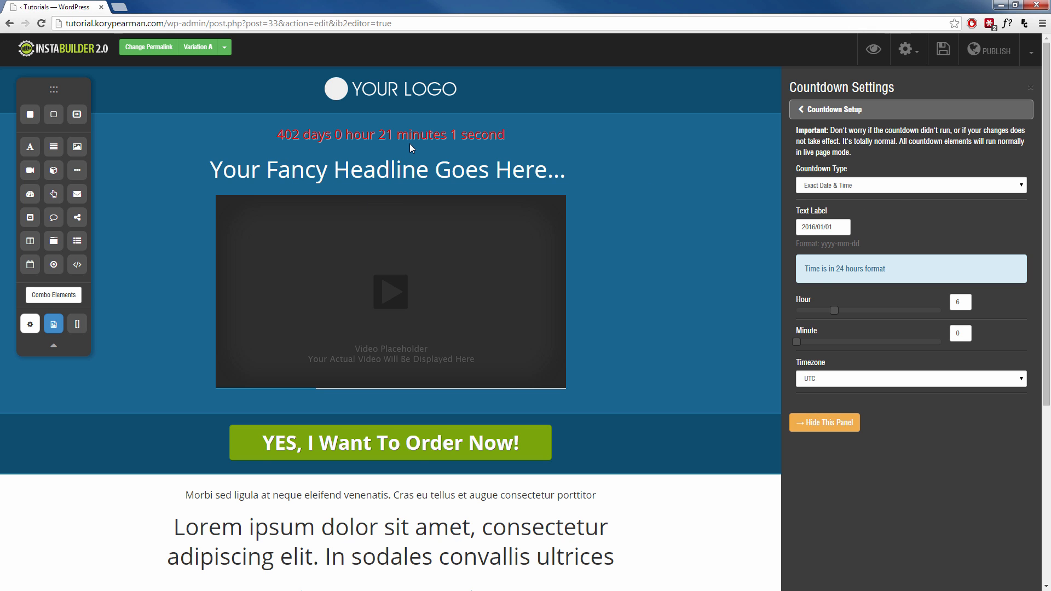
{"action": "mouse_move", "coordinate": [770, 221]}
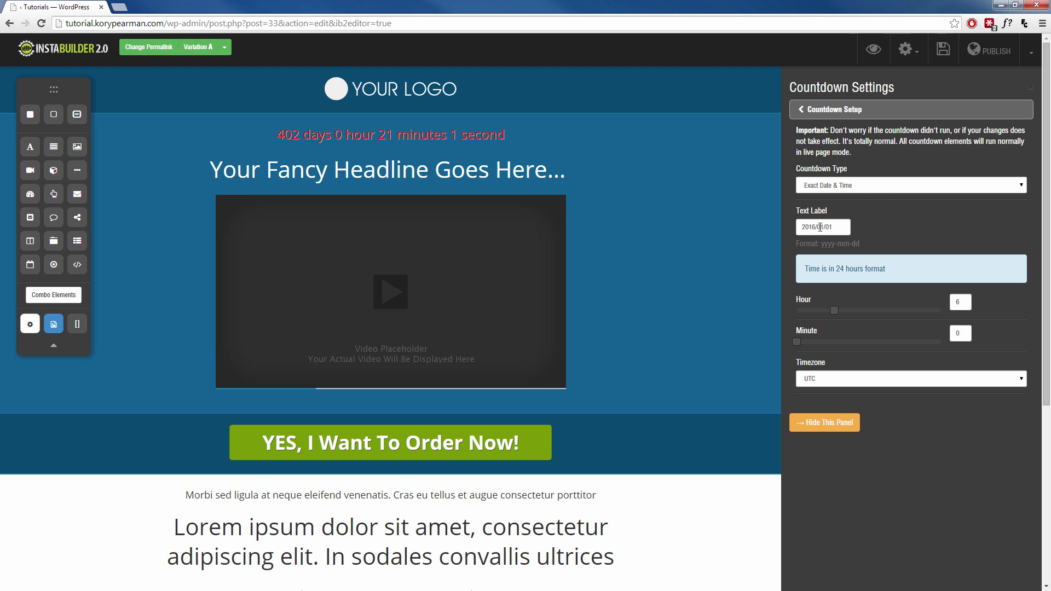
Switch the countdown type to Evergreen
{"action": "left_click", "coordinate": [911, 185]}
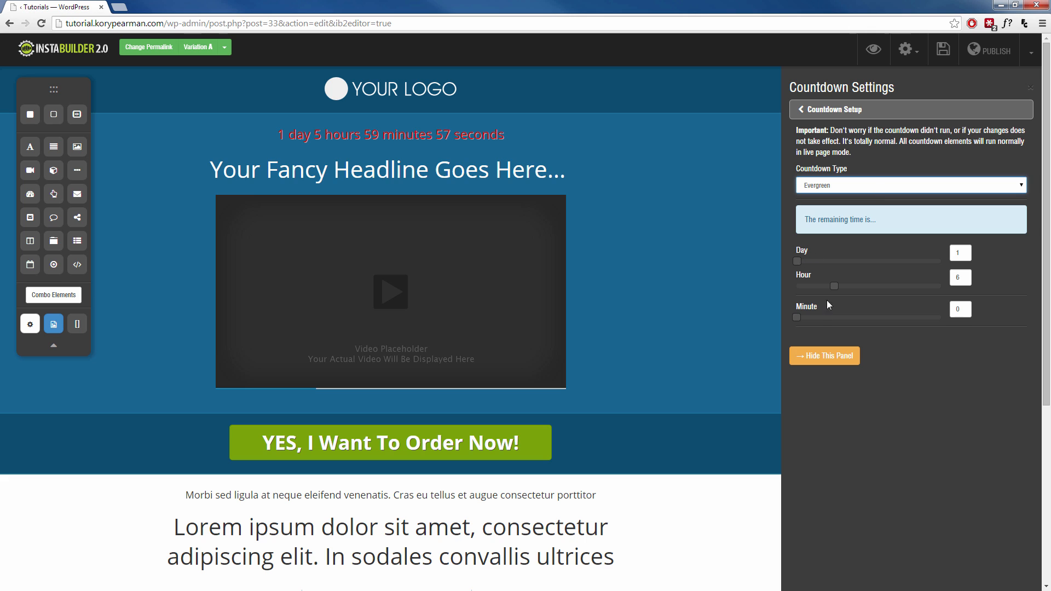
{"action": "mouse_move", "coordinate": [840, 262]}
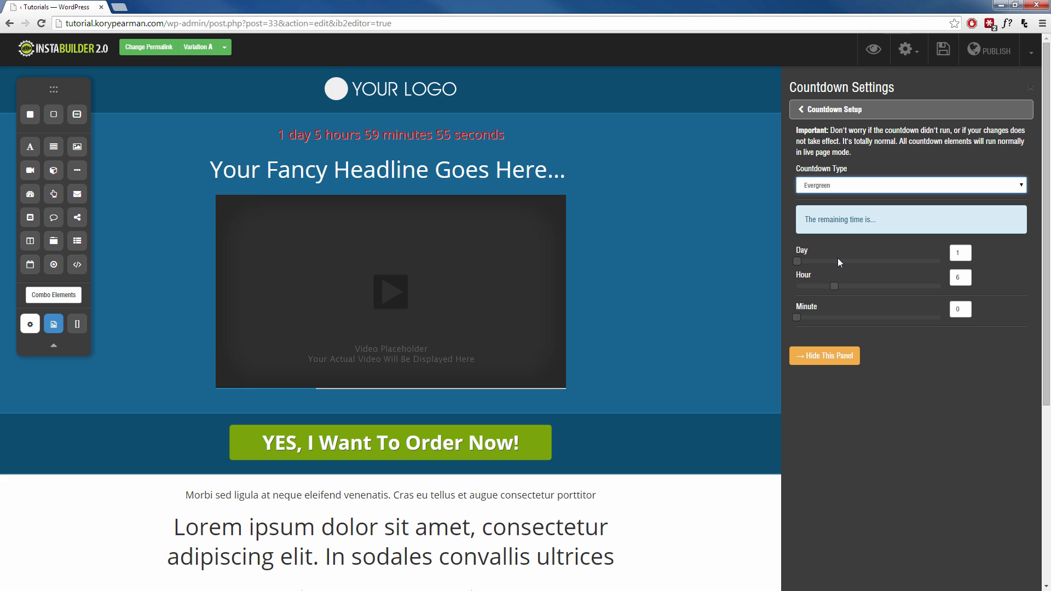
{"action": "mouse_move", "coordinate": [576, 170]}
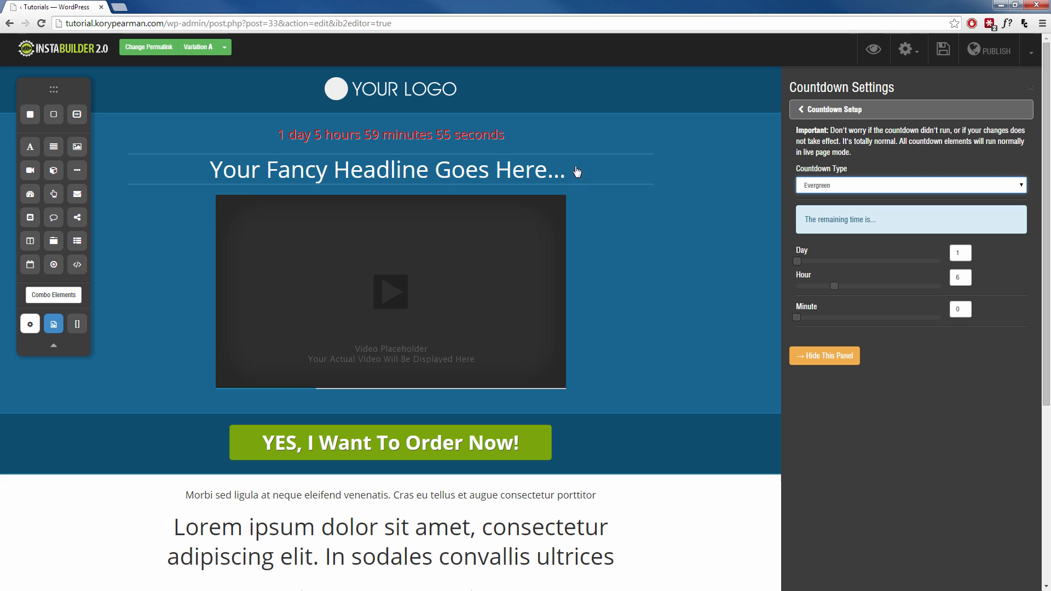
{"action": "mouse_move", "coordinate": [828, 267]}
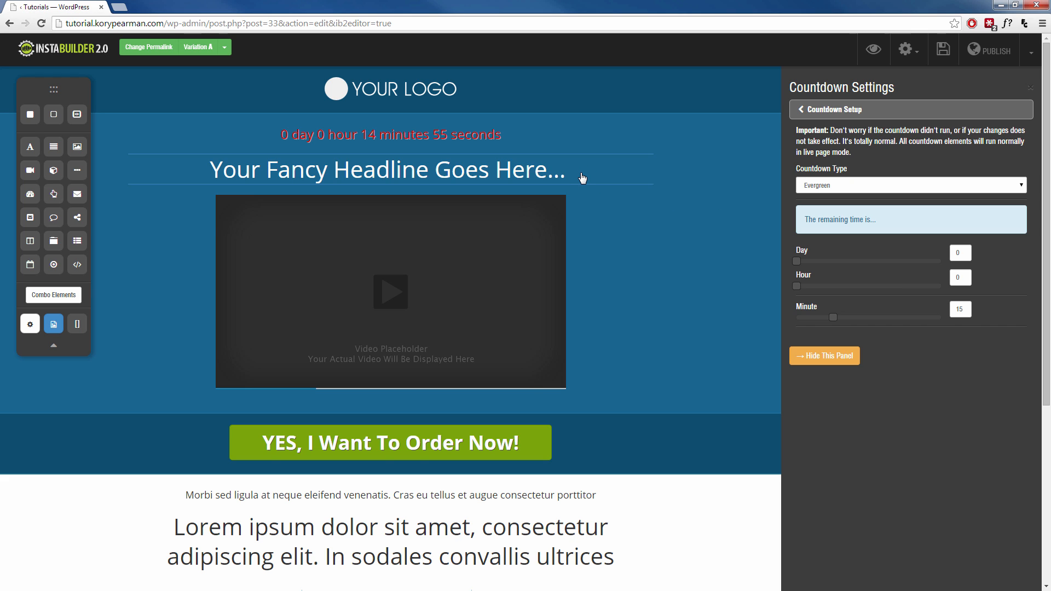
{"action": "mouse_move", "coordinate": [647, 204]}
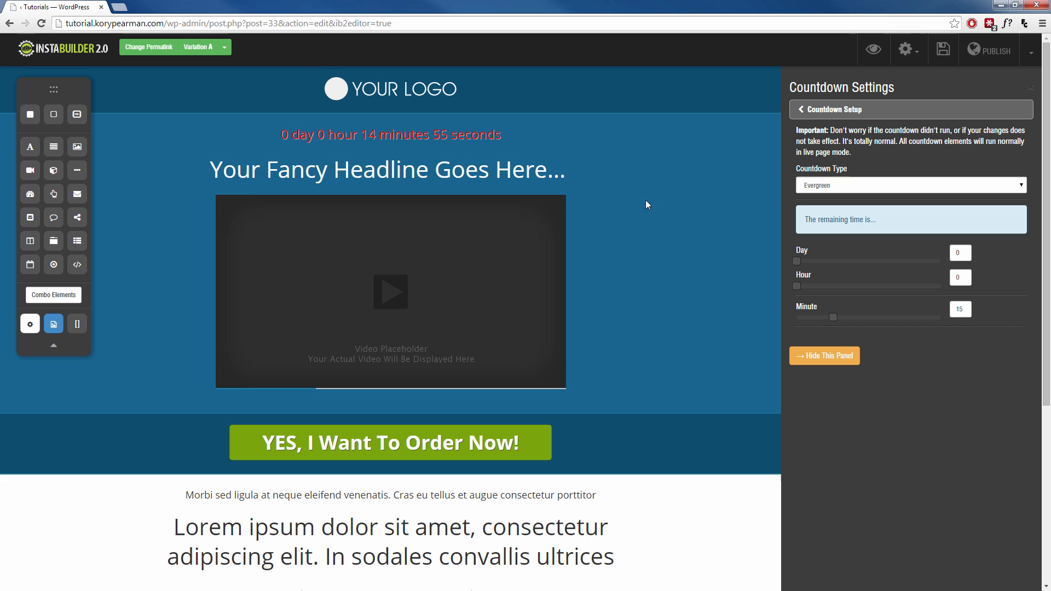
{"action": "mouse_move", "coordinate": [681, 210]}
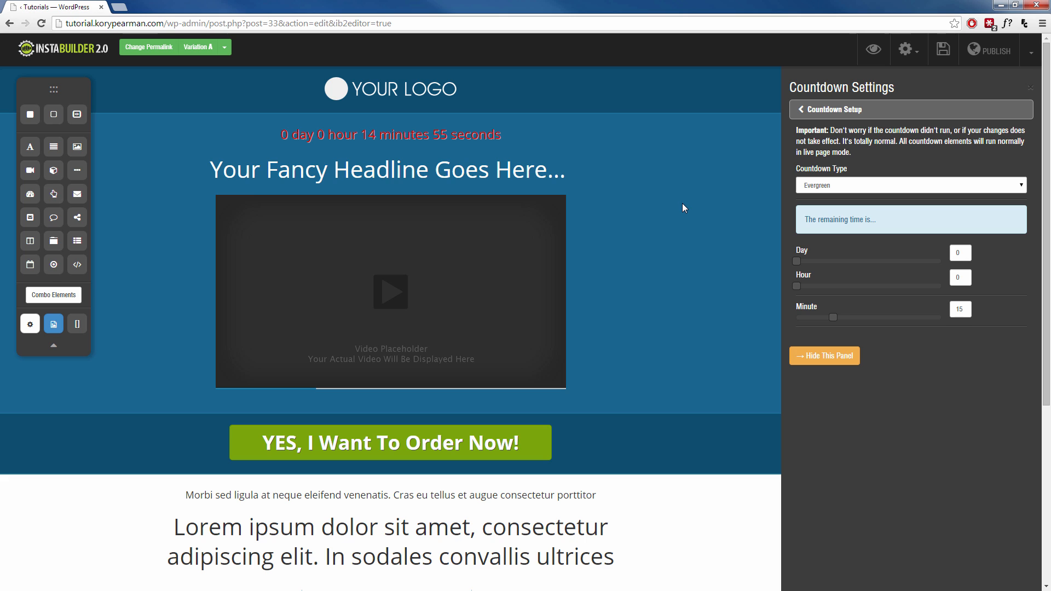
Try the Cookie Based countdown type, then switch back to Exact Date & Time
{"action": "left_click", "coordinate": [910, 186]}
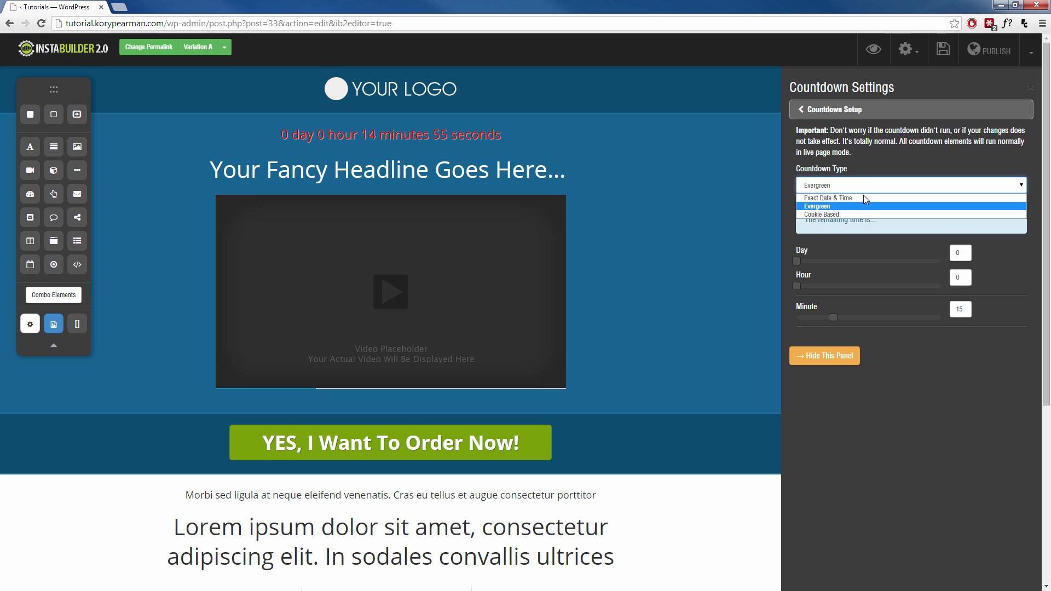
{"action": "left_click", "coordinate": [821, 215]}
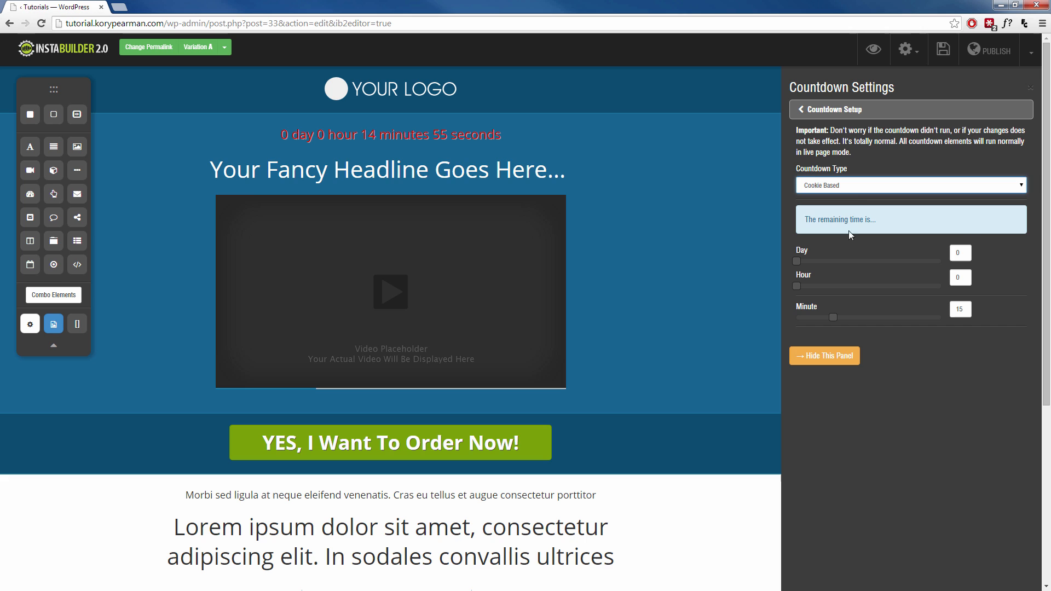
{"action": "mouse_move", "coordinate": [853, 193]}
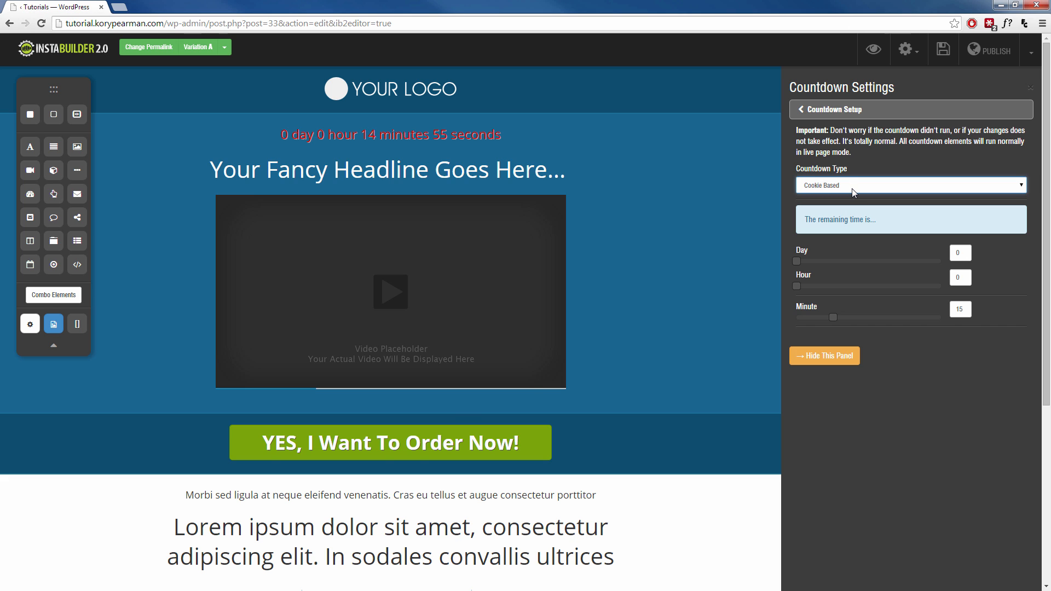
{"action": "mouse_move", "coordinate": [878, 270]}
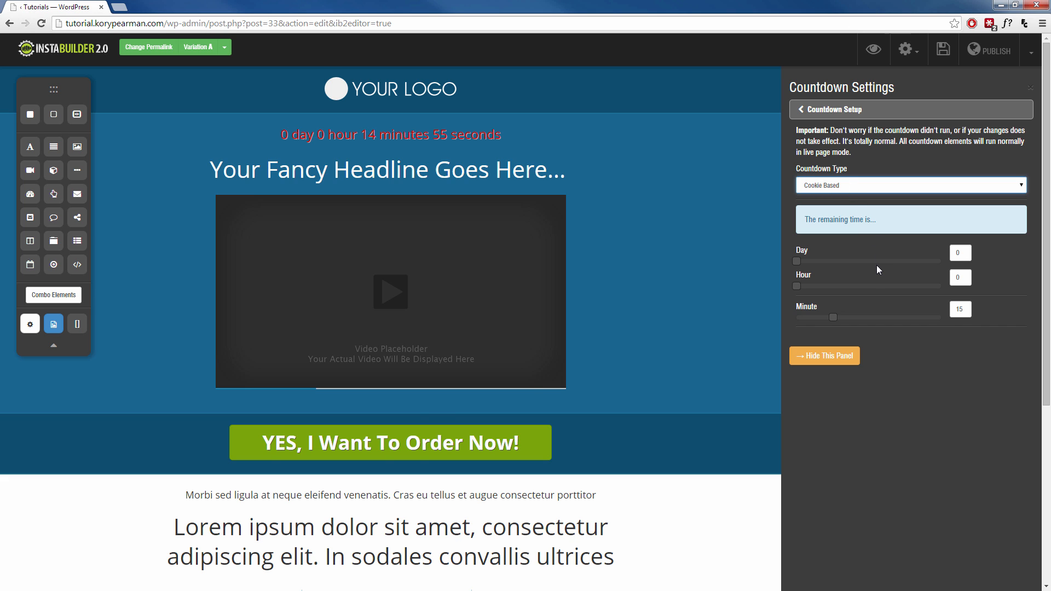
{"action": "mouse_move", "coordinate": [868, 255]}
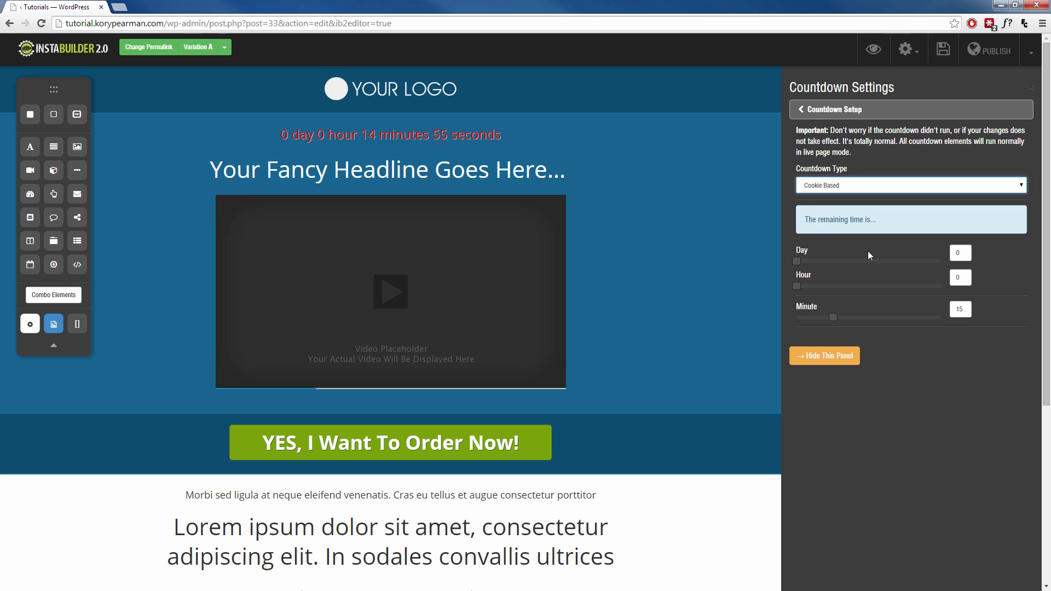
{"action": "mouse_move", "coordinate": [897, 271]}
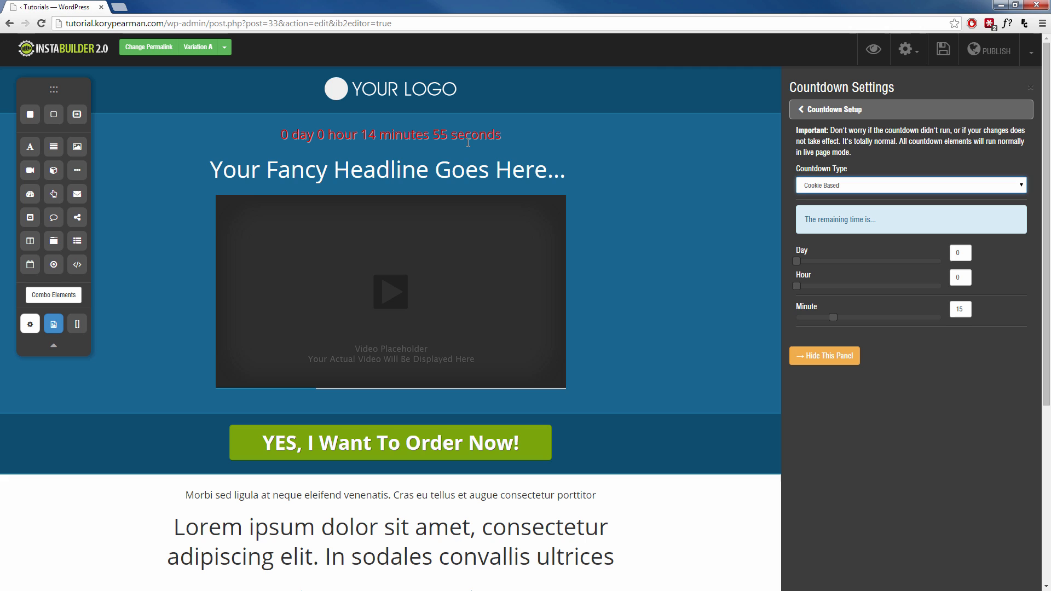
{"action": "mouse_move", "coordinate": [869, 272]}
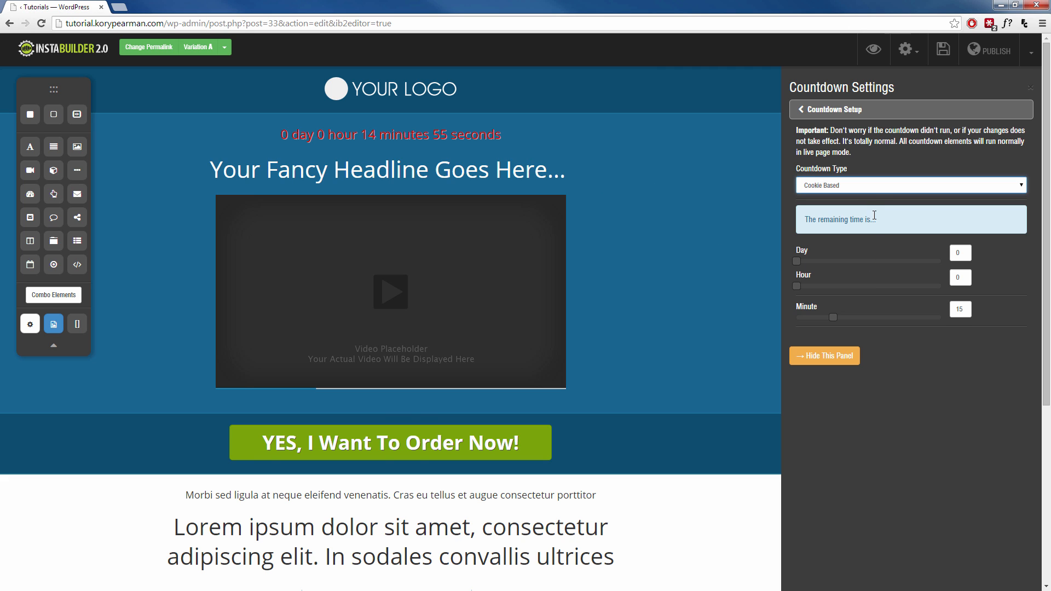
{"action": "left_click", "coordinate": [910, 186]}
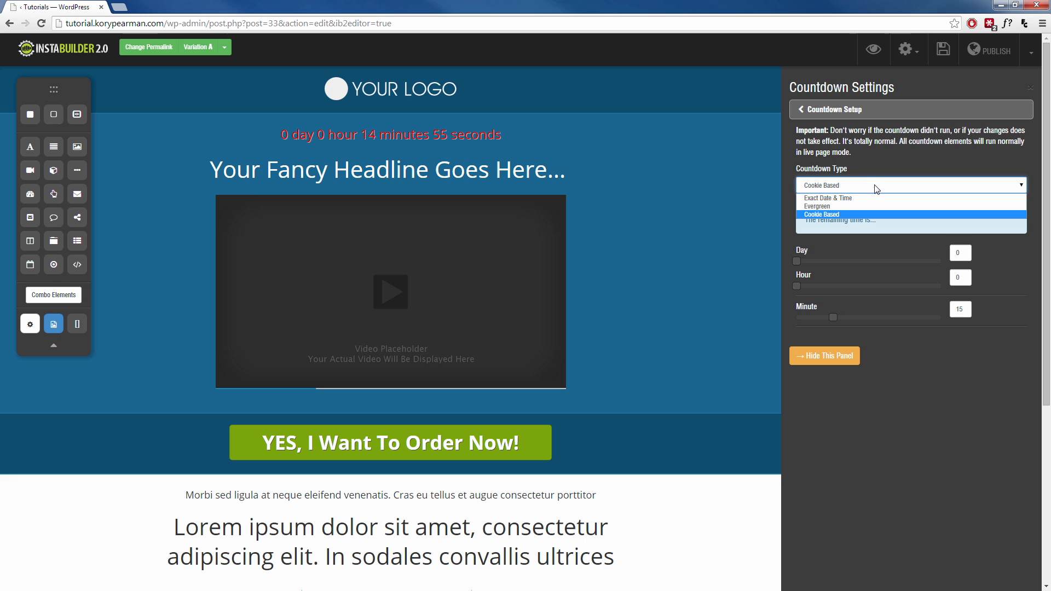
{"action": "left_click", "coordinate": [828, 197]}
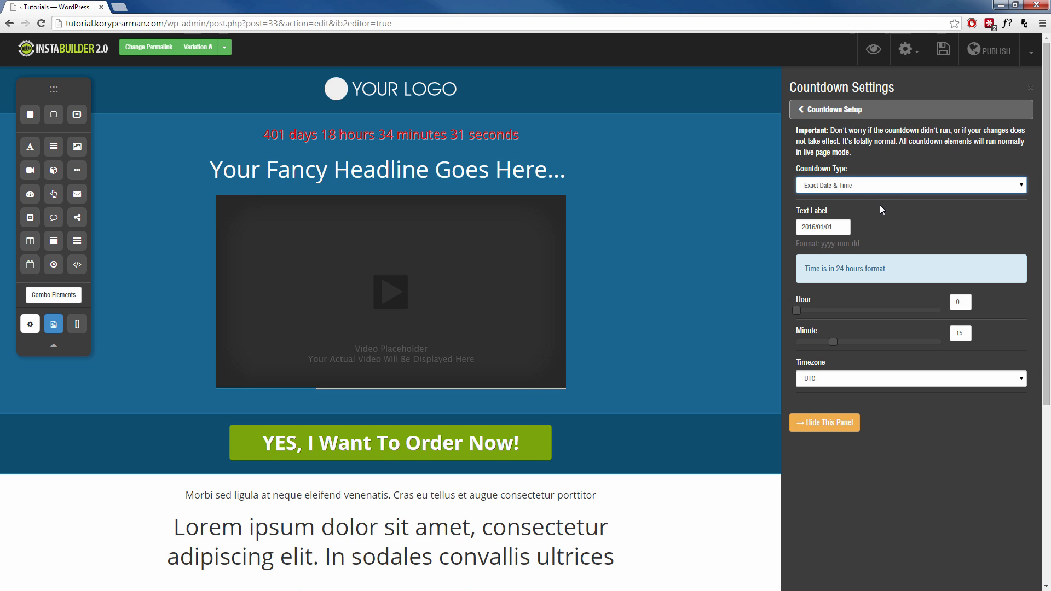
{"action": "mouse_move", "coordinate": [887, 206]}
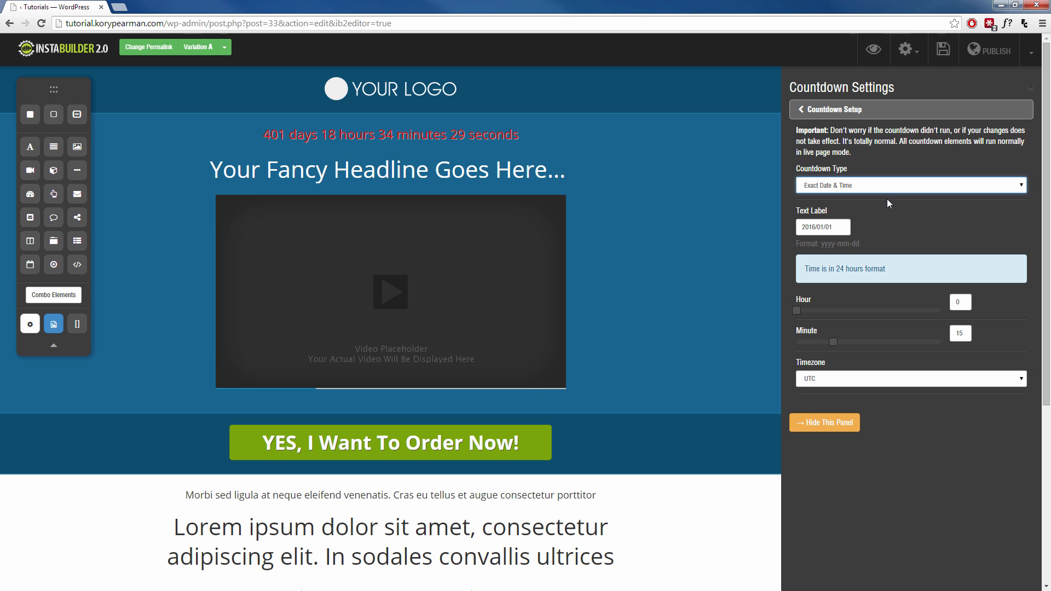
{"action": "mouse_move", "coordinate": [895, 220]}
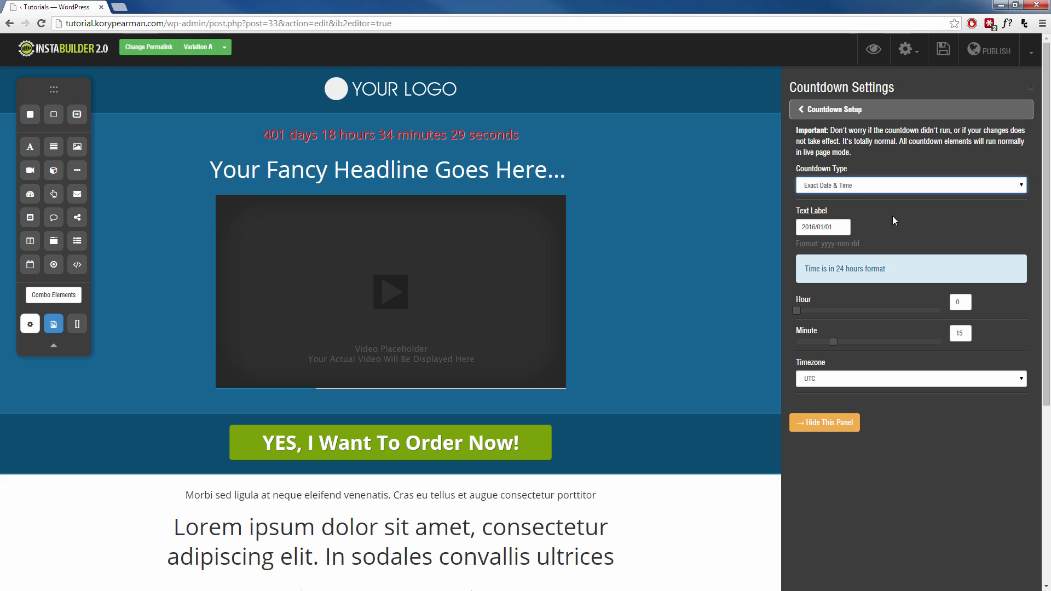
Set the countdown end date to 26 November 2014 and choose the Indiana/Knox timezone
{"action": "left_click", "coordinate": [823, 227]}
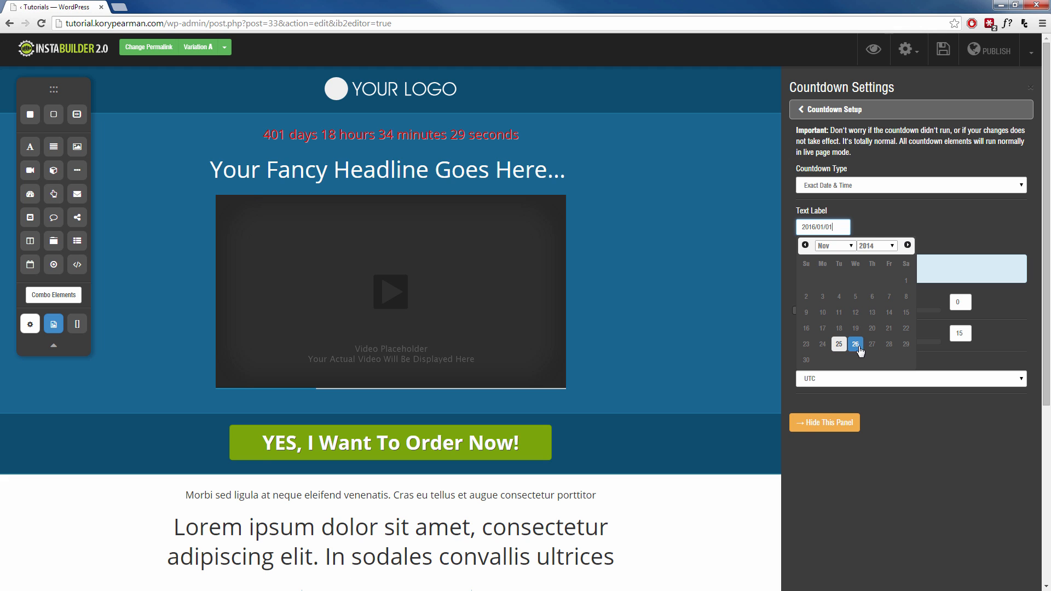
{"action": "left_click", "coordinate": [855, 344]}
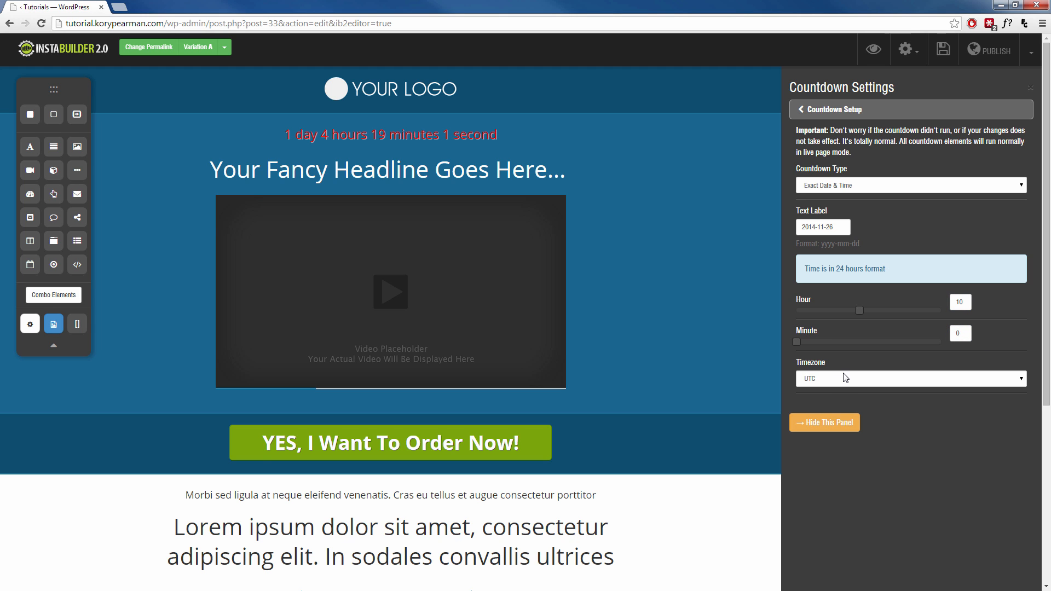
{"action": "left_click", "coordinate": [909, 379]}
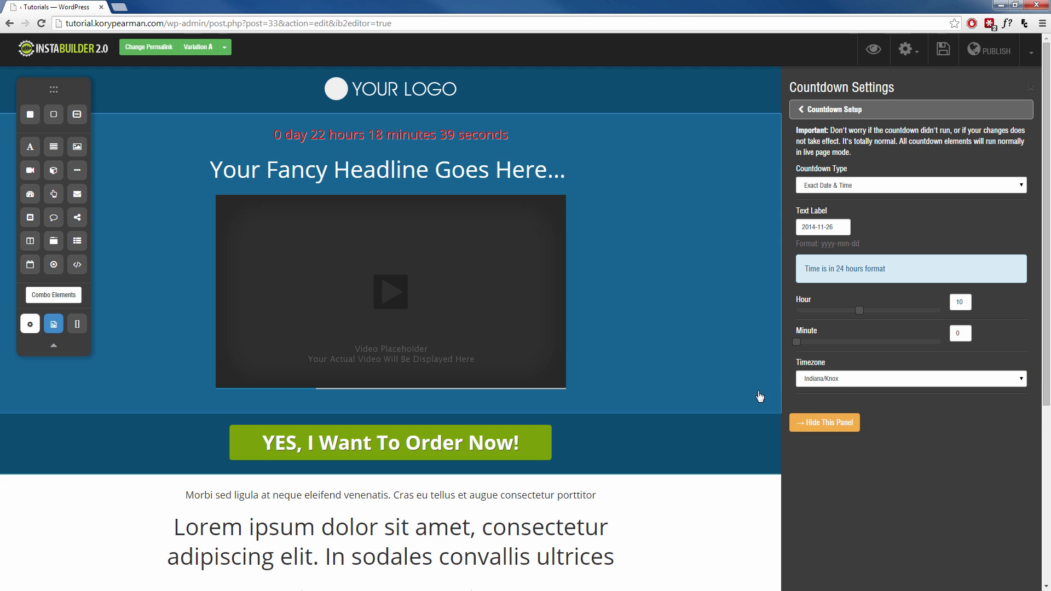
{"action": "mouse_move", "coordinate": [349, 148]}
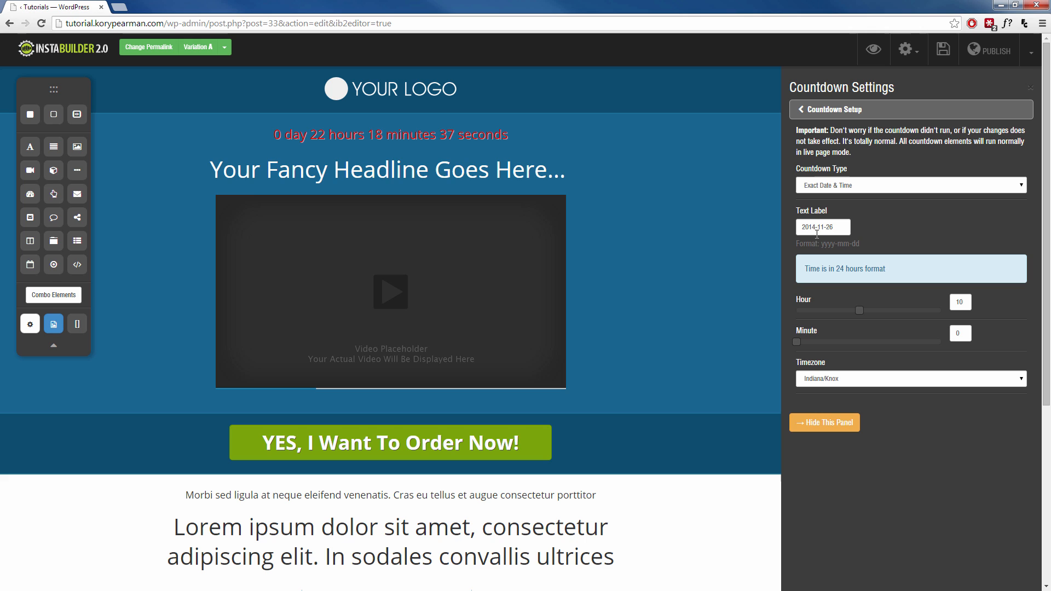
{"action": "mouse_move", "coordinate": [890, 398]}
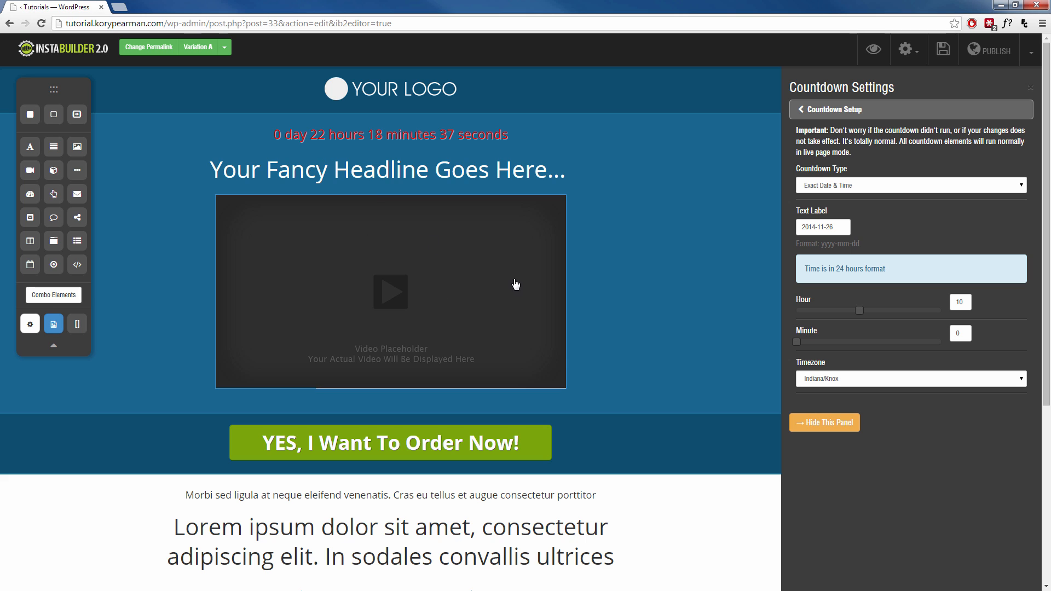
{"action": "mouse_move", "coordinate": [448, 217]}
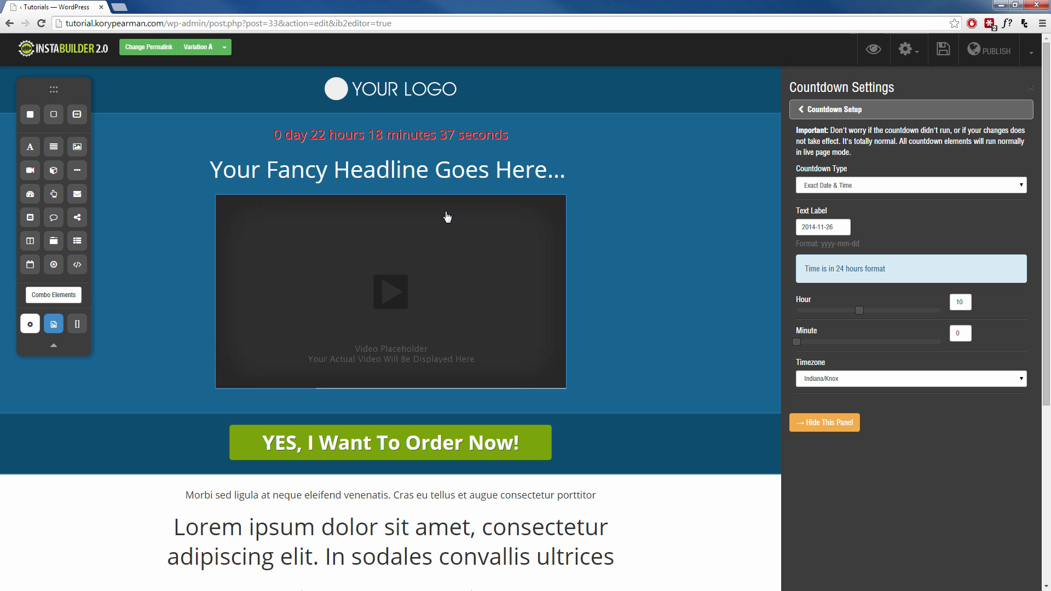
{"action": "mouse_move", "coordinate": [876, 233]}
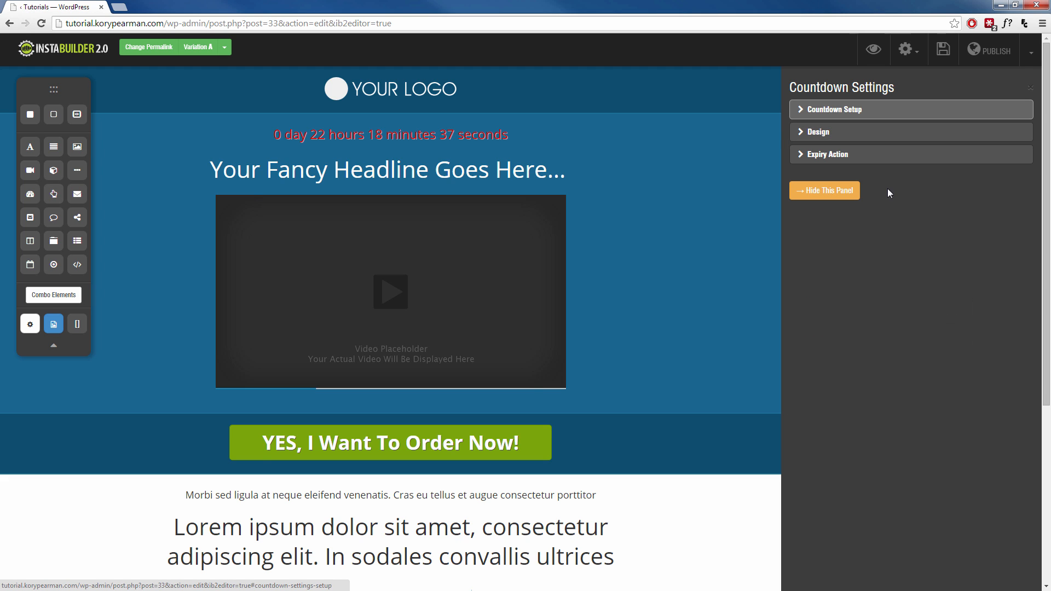
{"action": "mouse_move", "coordinate": [828, 132]}
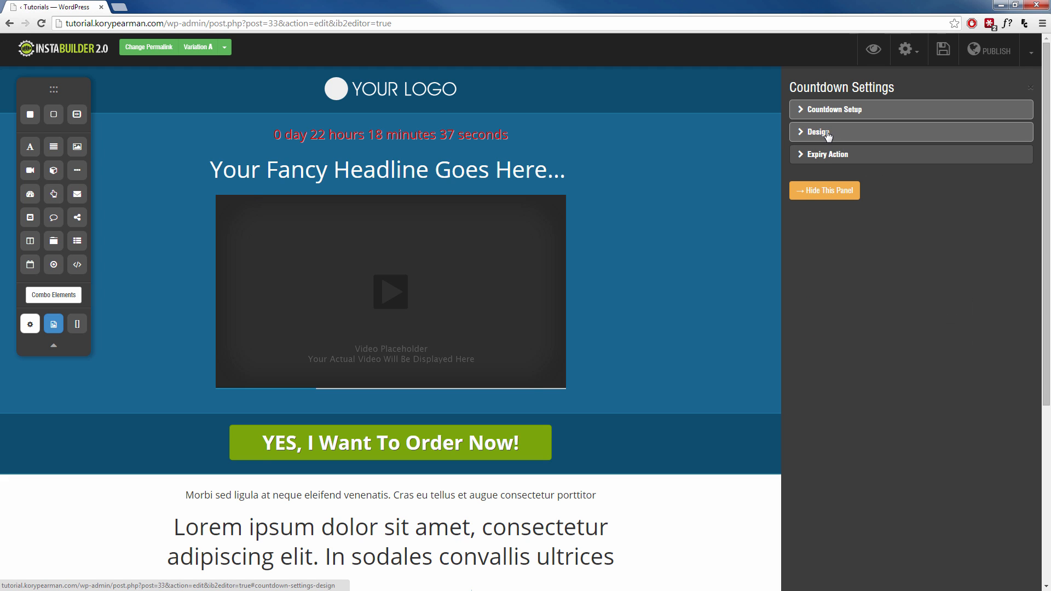
Preview Fancy Text, Flat Box and Glossy Box styles, then settle on Circular
{"action": "left_click", "coordinate": [817, 131]}
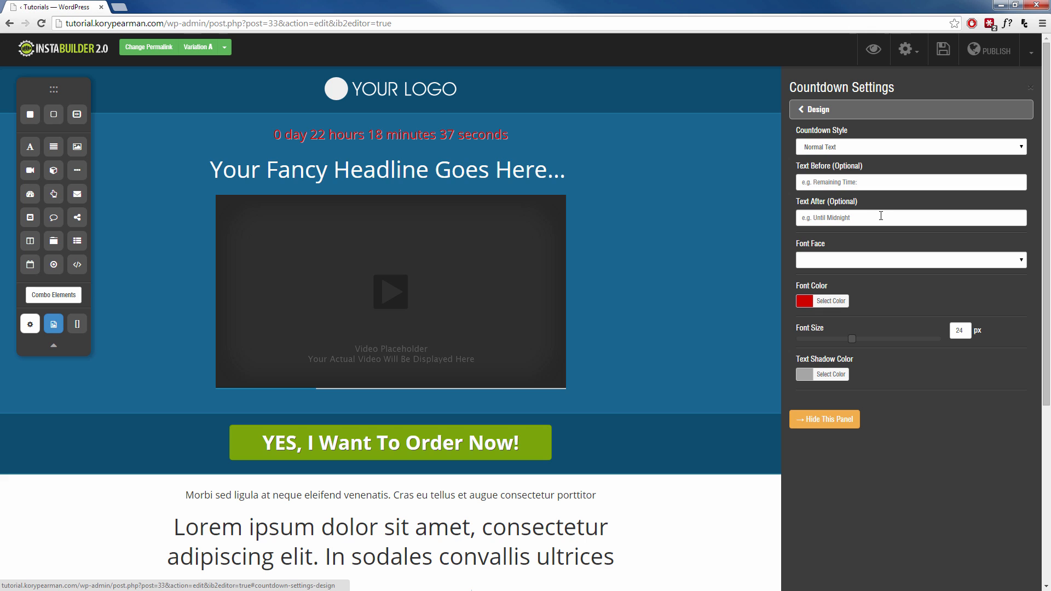
{"action": "mouse_move", "coordinate": [808, 157]}
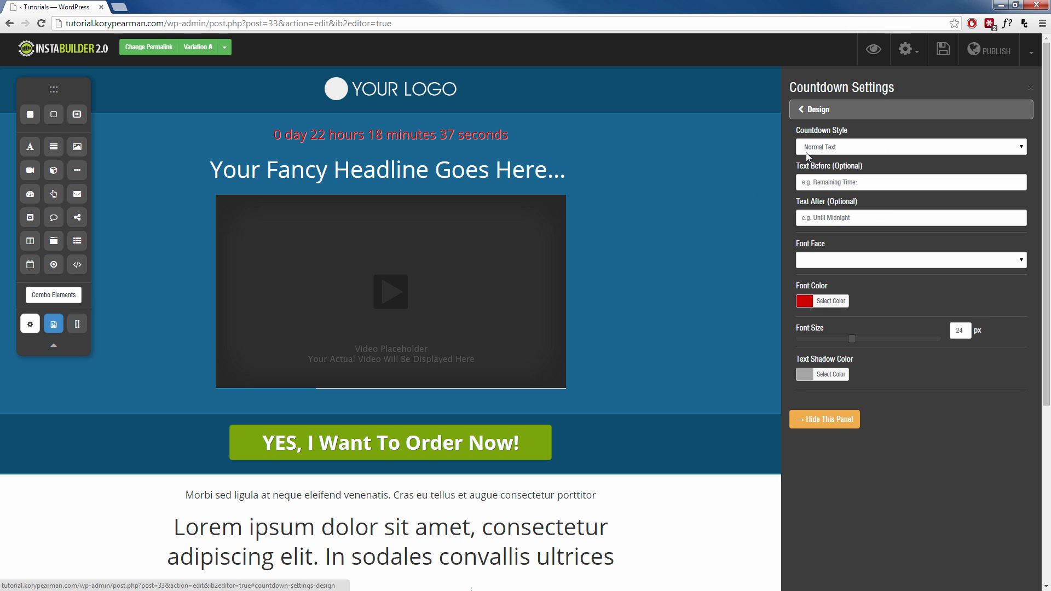
{"action": "mouse_move", "coordinate": [319, 149]}
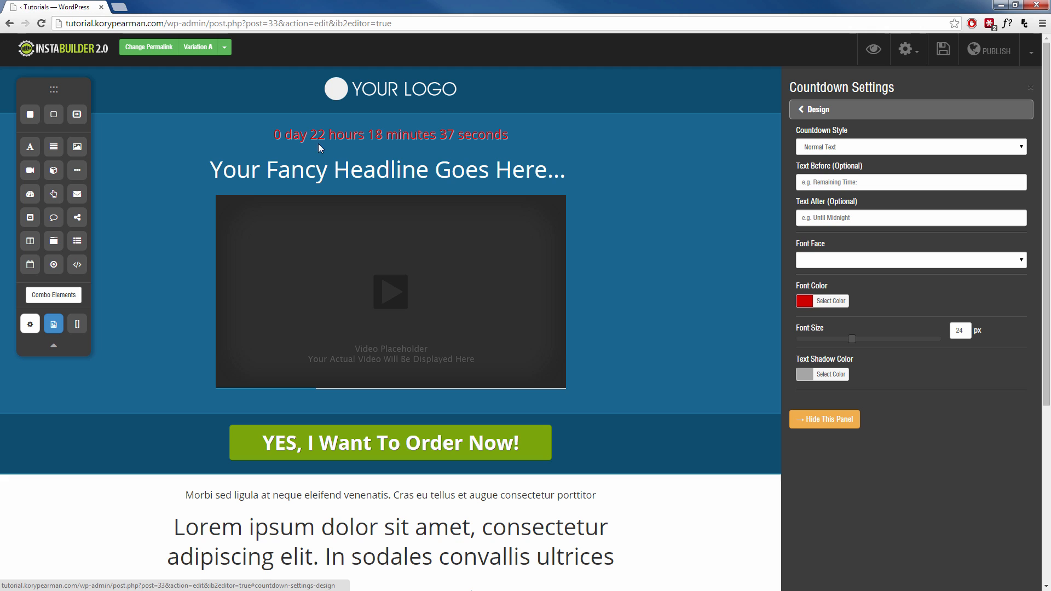
{"action": "left_click", "coordinate": [910, 147]}
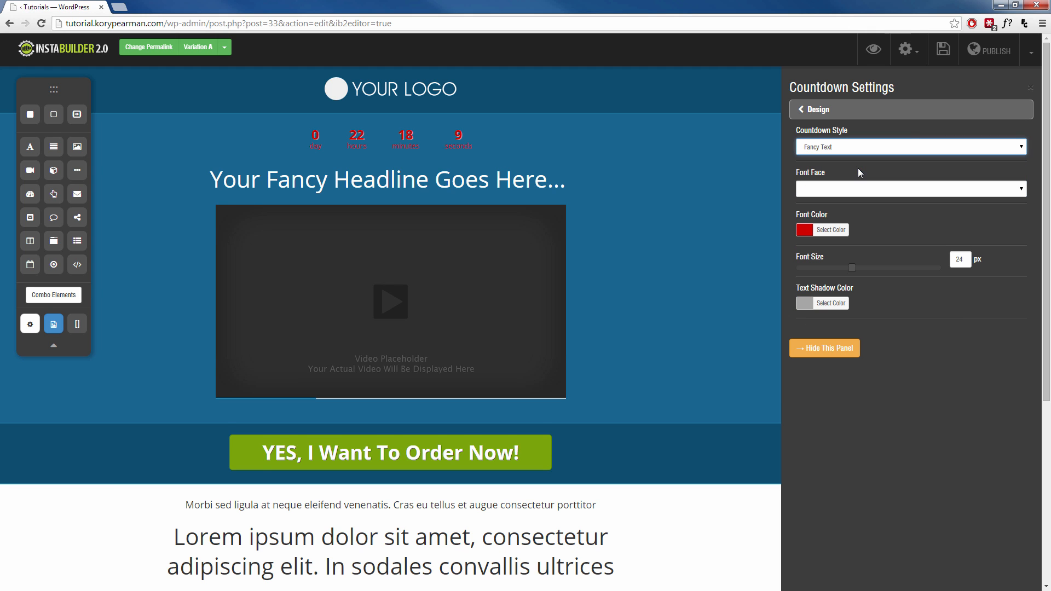
{"action": "left_click", "coordinate": [910, 146]}
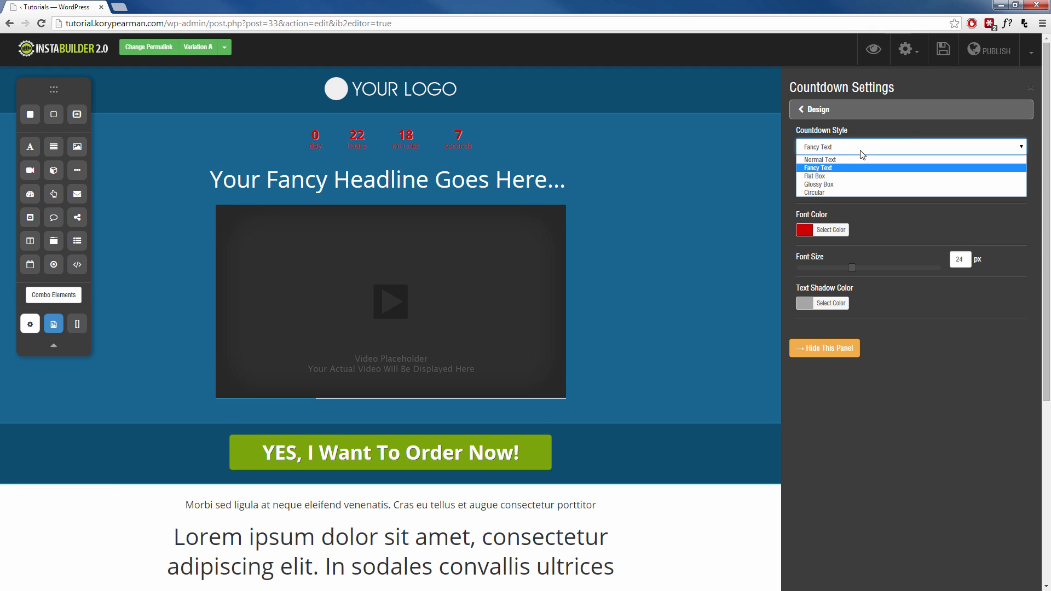
{"action": "left_click", "coordinate": [816, 176]}
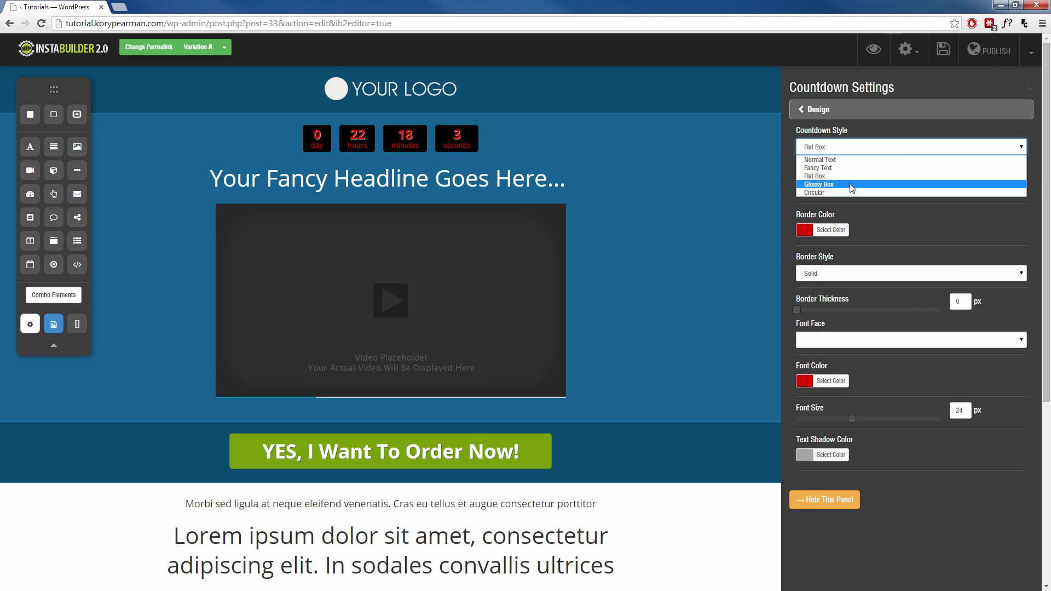
{"action": "left_click", "coordinate": [819, 184]}
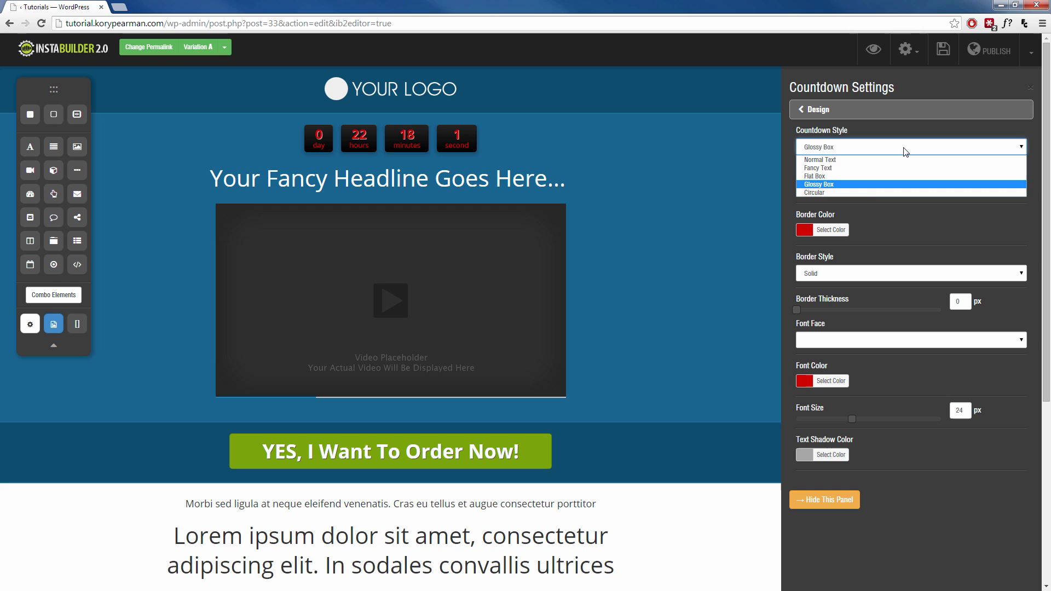
{"action": "left_click", "coordinate": [814, 194]}
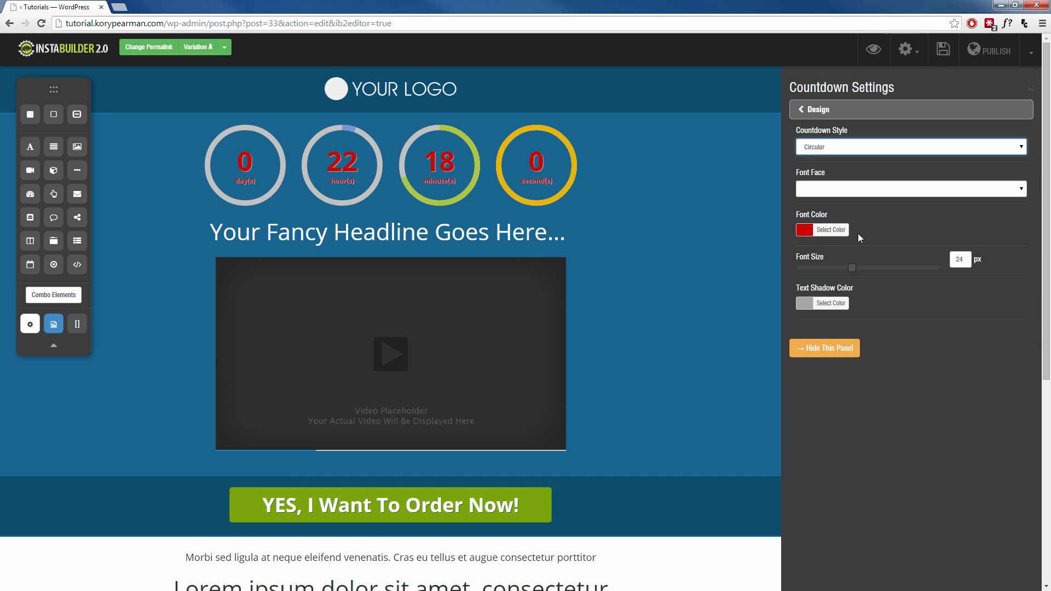
{"action": "mouse_move", "coordinate": [888, 149]}
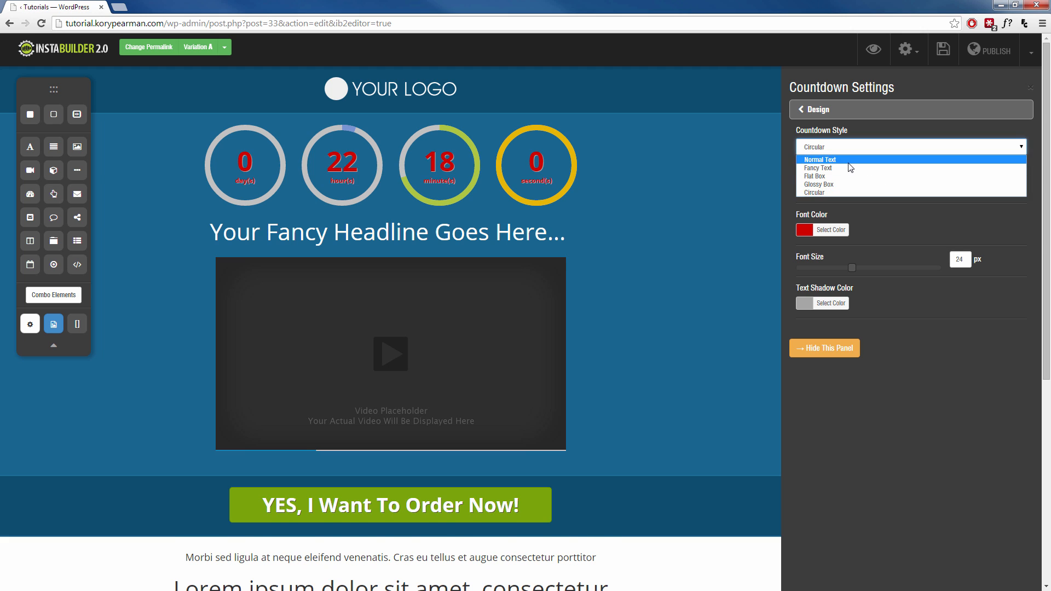
Make the countdown Normal Text prefixed 'Time Left:', in white Crafty Girl font
{"action": "left_click", "coordinate": [819, 158]}
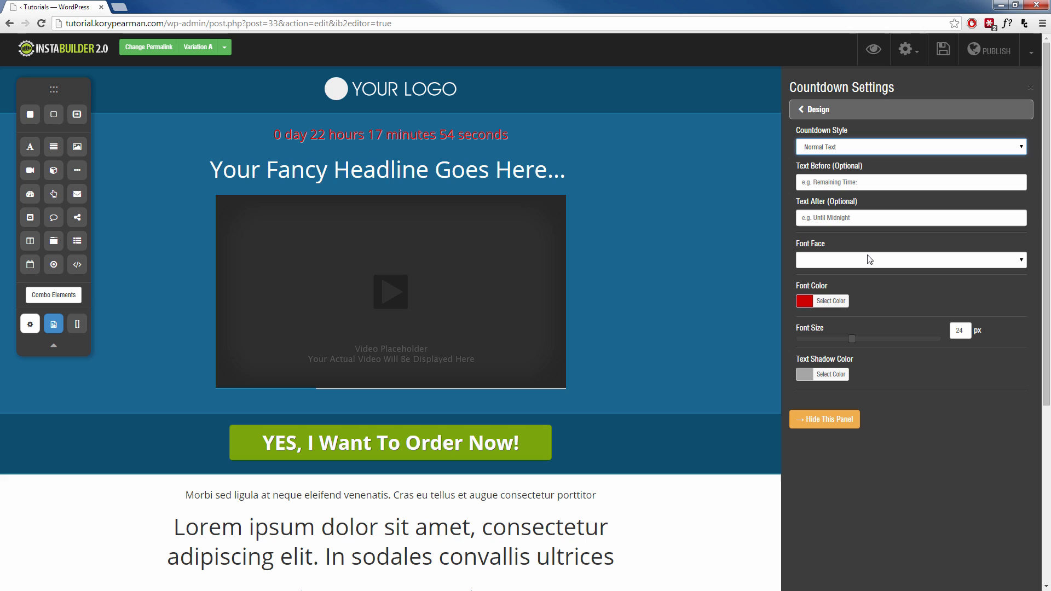
{"action": "mouse_move", "coordinate": [882, 265]}
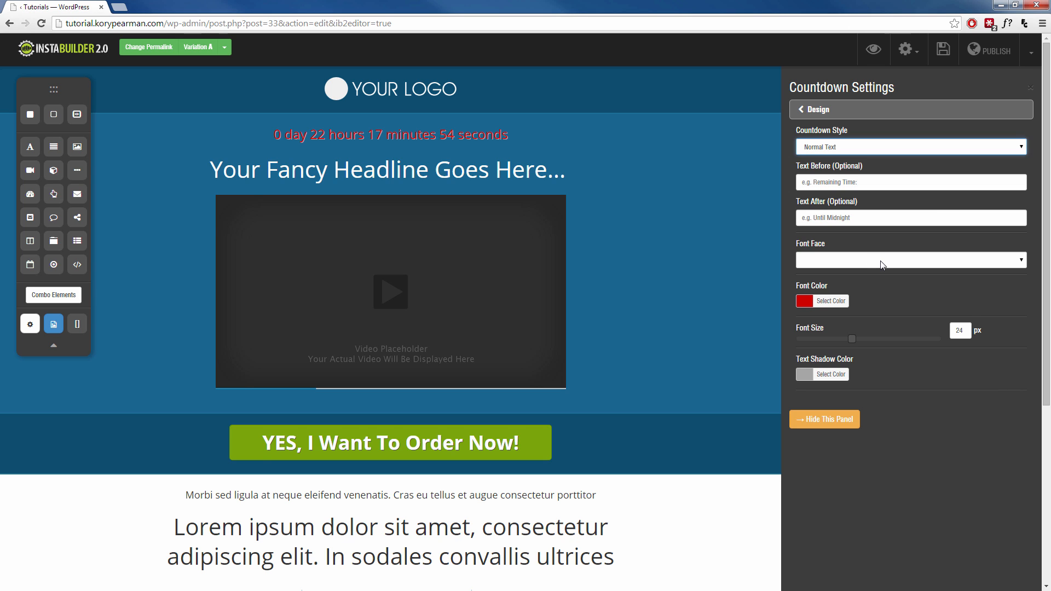
{"action": "mouse_move", "coordinate": [875, 251]}
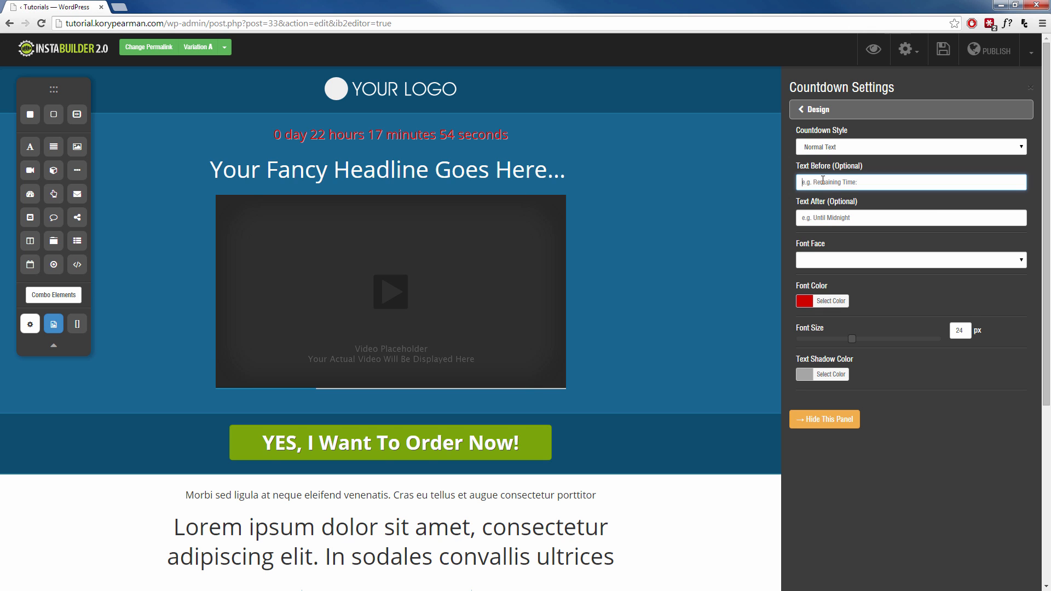
{"action": "type", "text": "Time Left"}
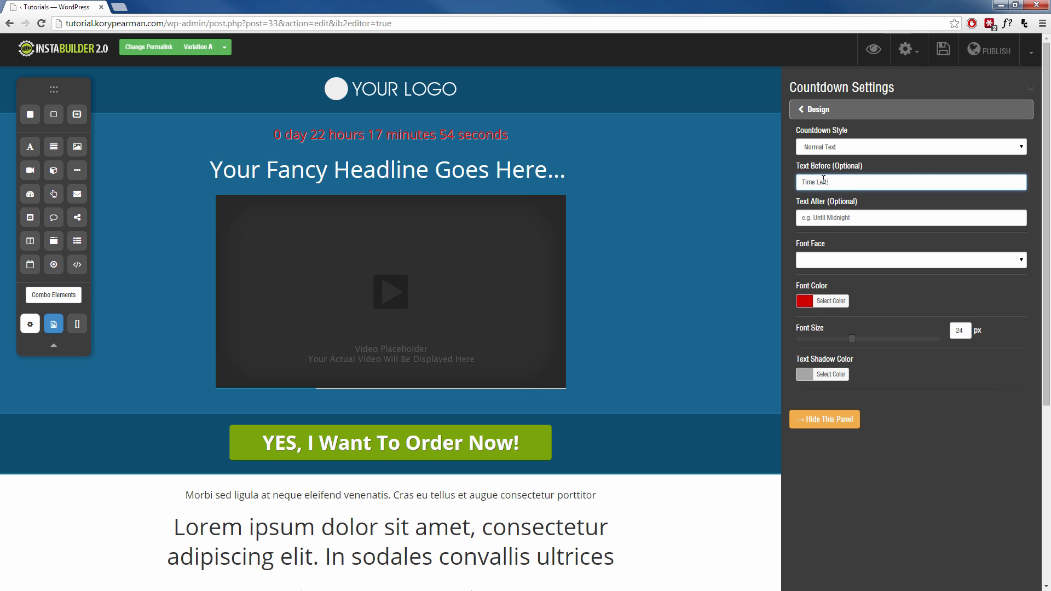
{"action": "type", "text": "Time Left:"}
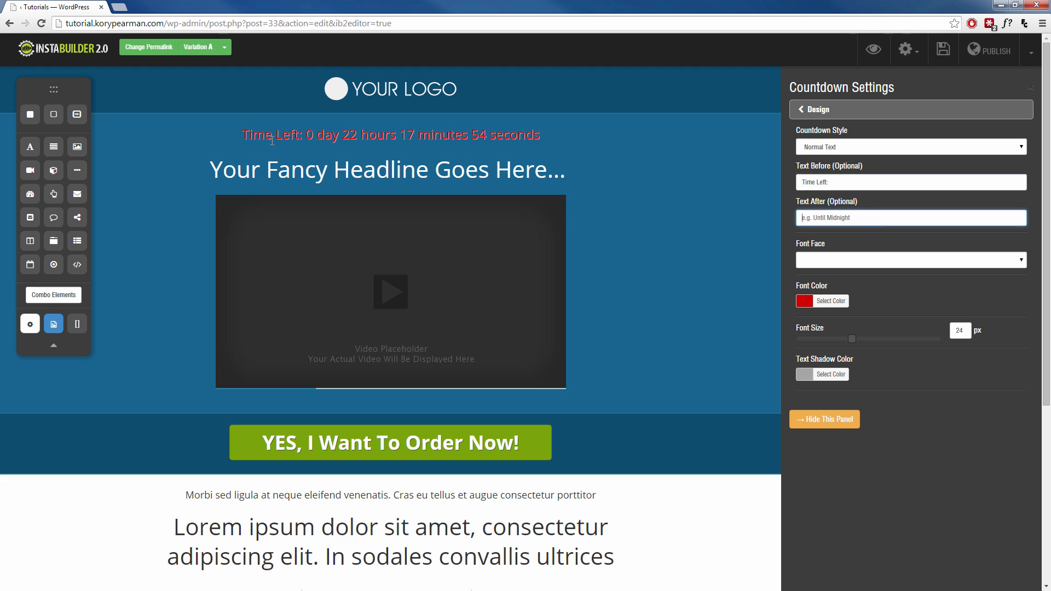
{"action": "mouse_move", "coordinate": [870, 264]}
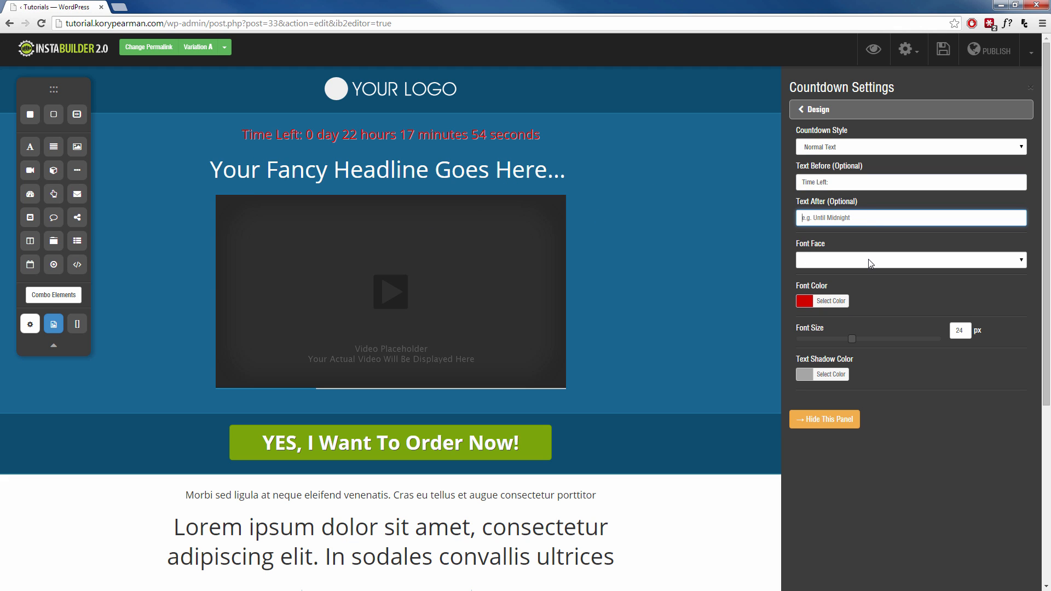
{"action": "left_click", "coordinate": [910, 260]}
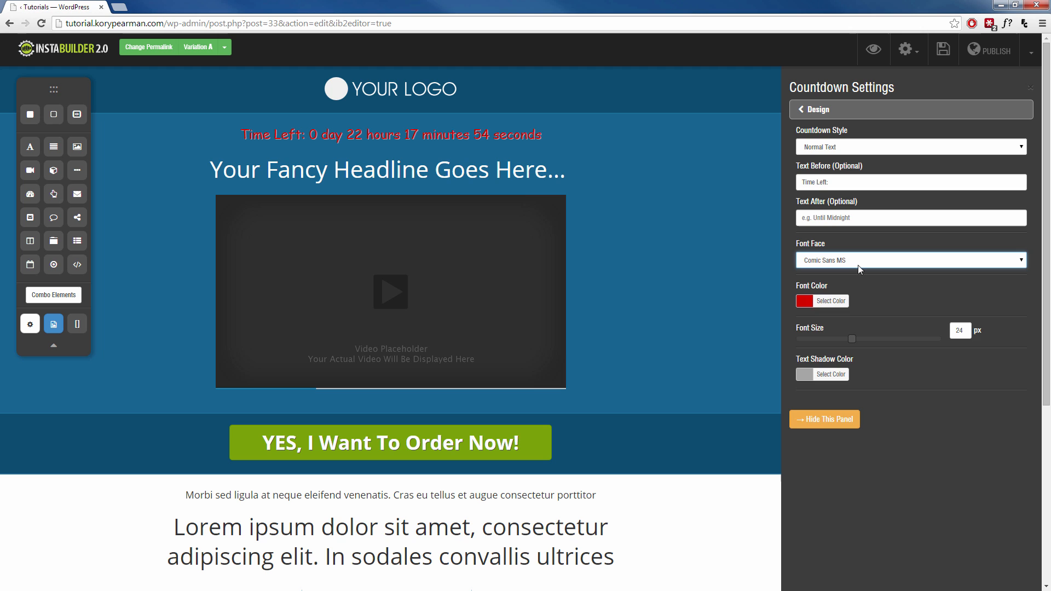
{"action": "left_click", "coordinate": [911, 260]}
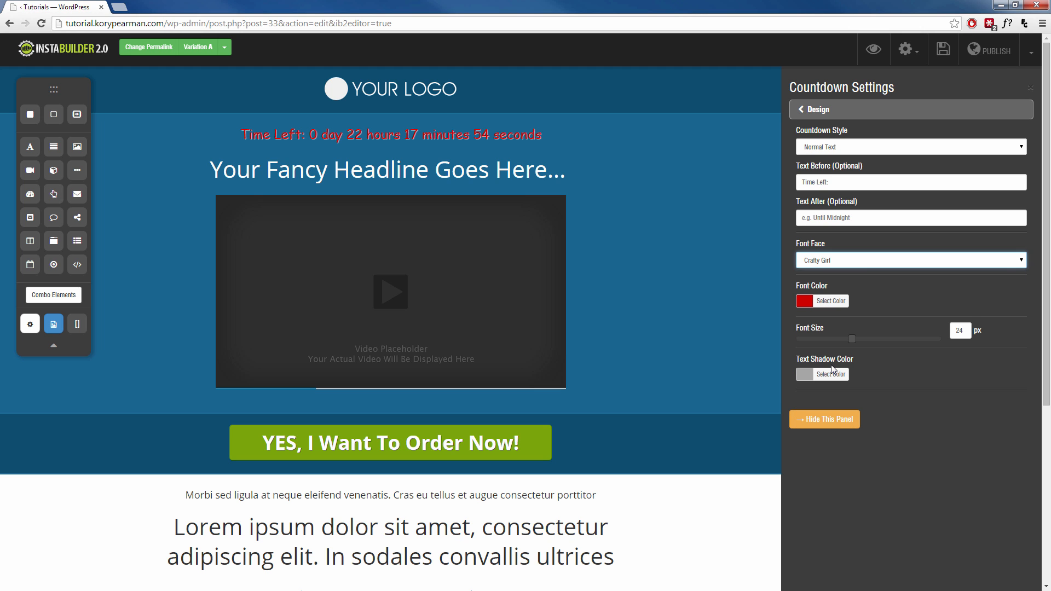
{"action": "left_click", "coordinate": [830, 300]}
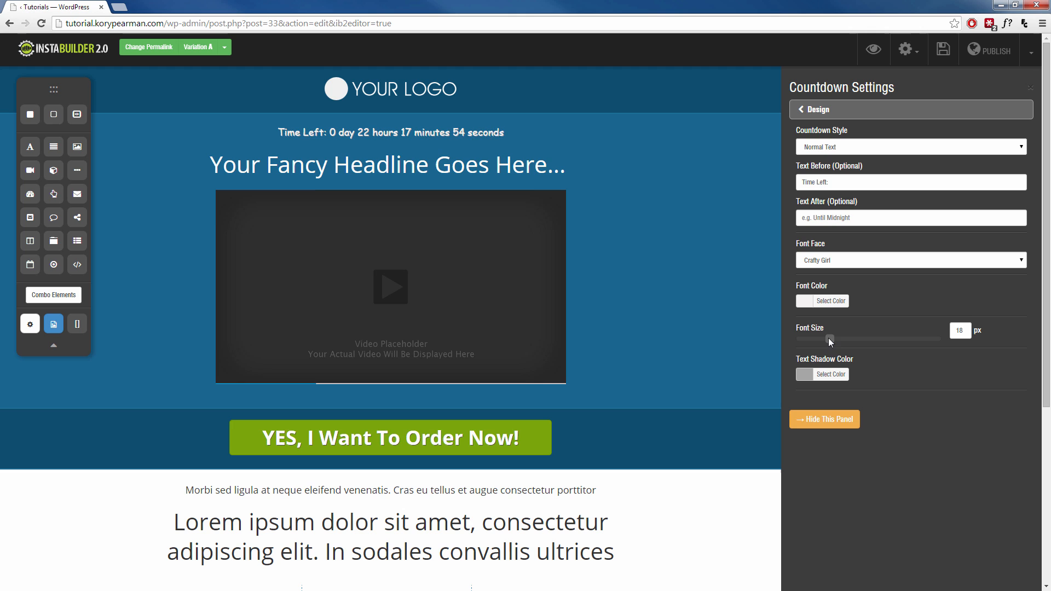
{"action": "mouse_move", "coordinate": [831, 364]}
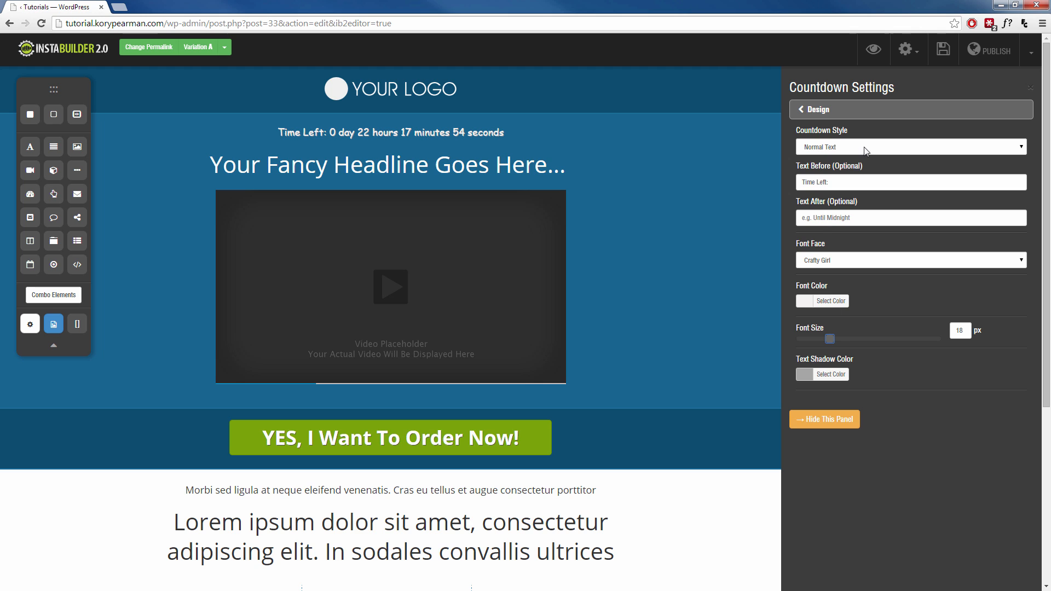
Give the countdown the Flat Box style with a double border around the boxes
{"action": "left_click", "coordinate": [911, 147]}
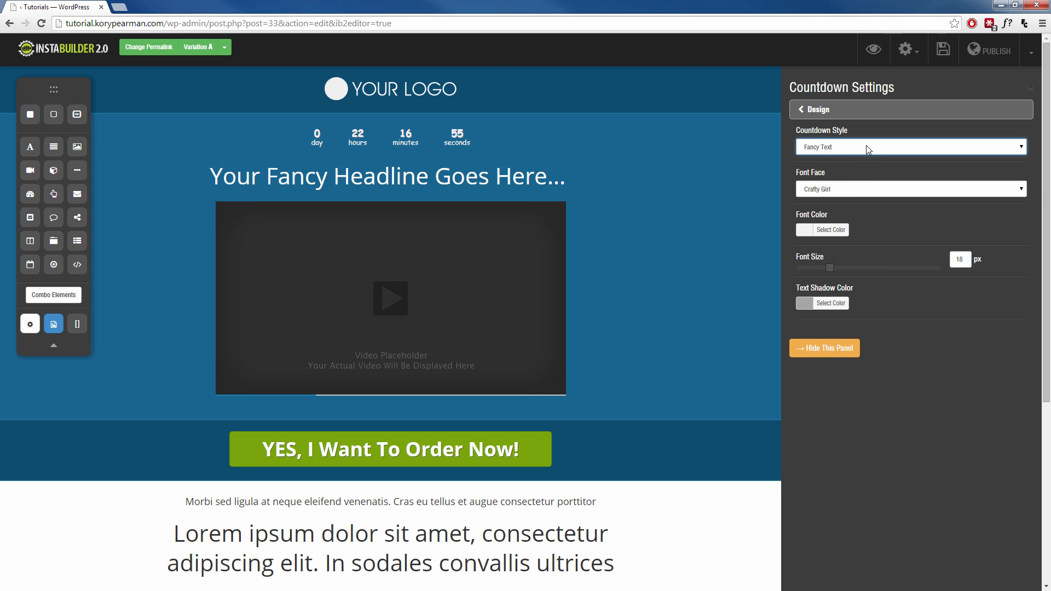
{"action": "left_click", "coordinate": [910, 147]}
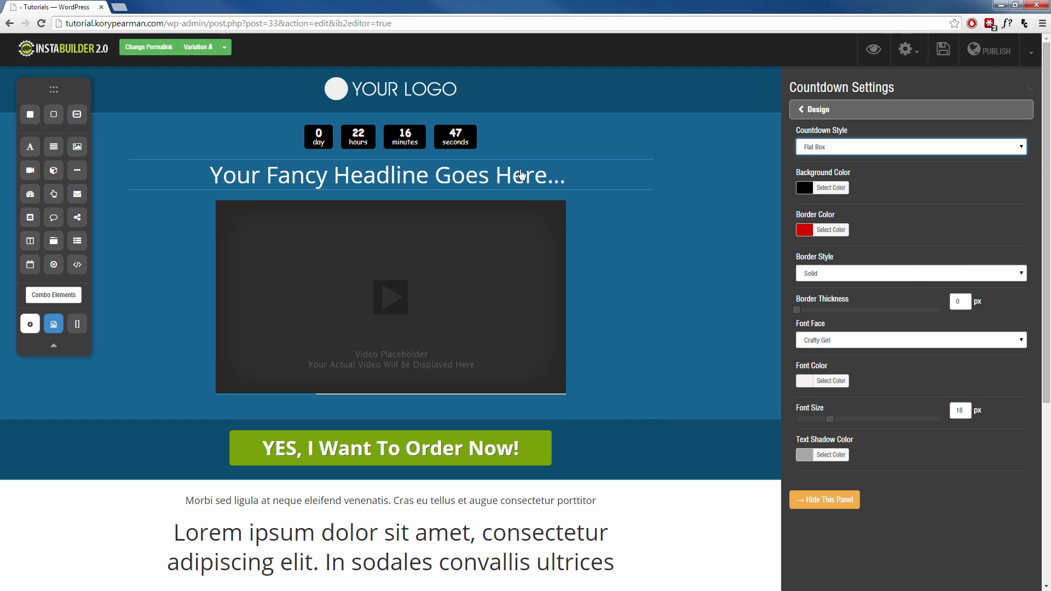
{"action": "mouse_move", "coordinate": [683, 202]}
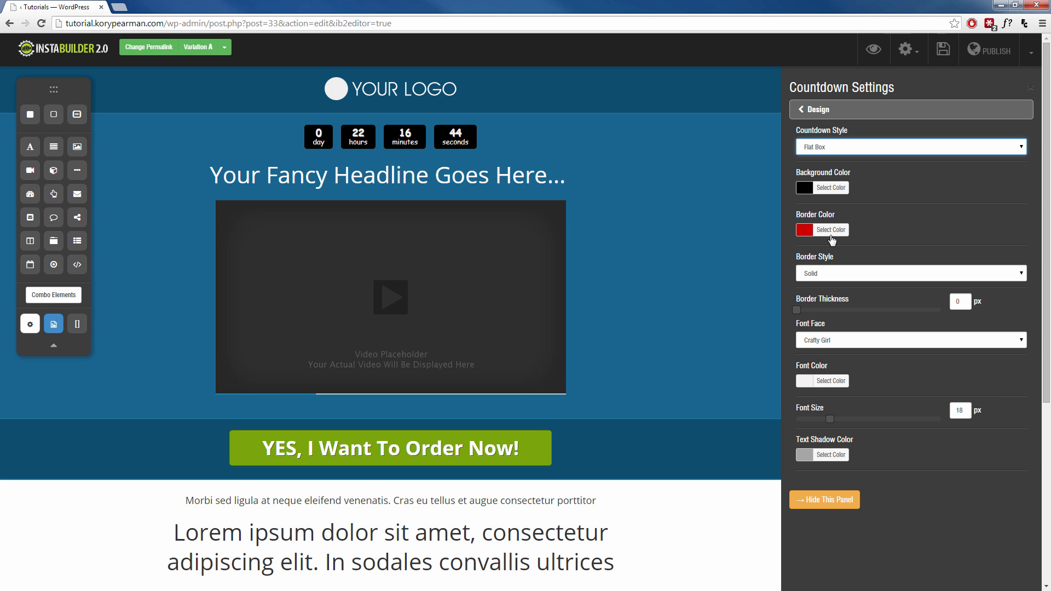
{"action": "mouse_move", "coordinate": [758, 220]}
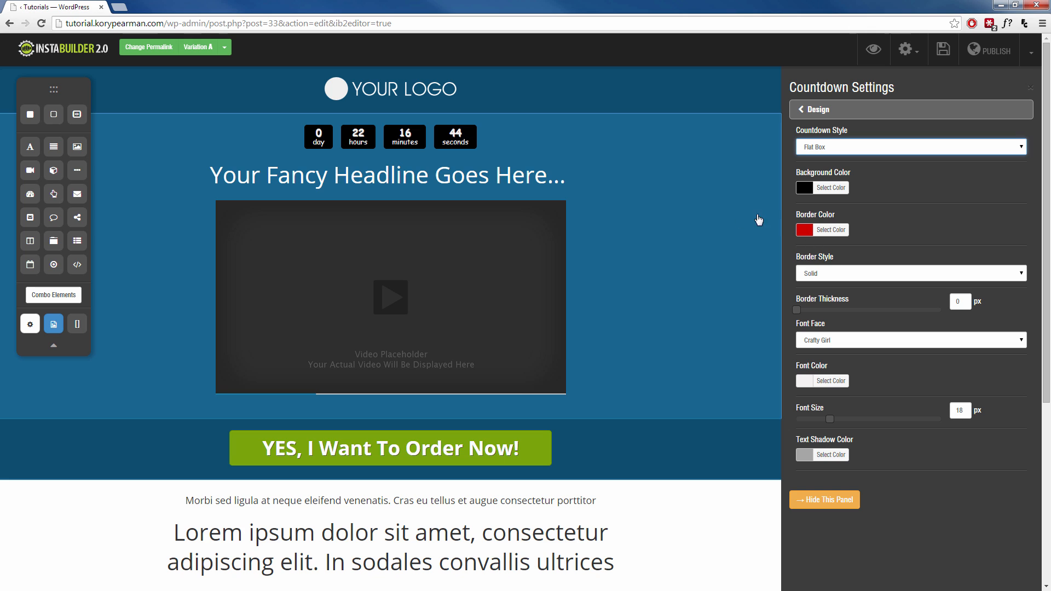
{"action": "mouse_move", "coordinate": [948, 307]}
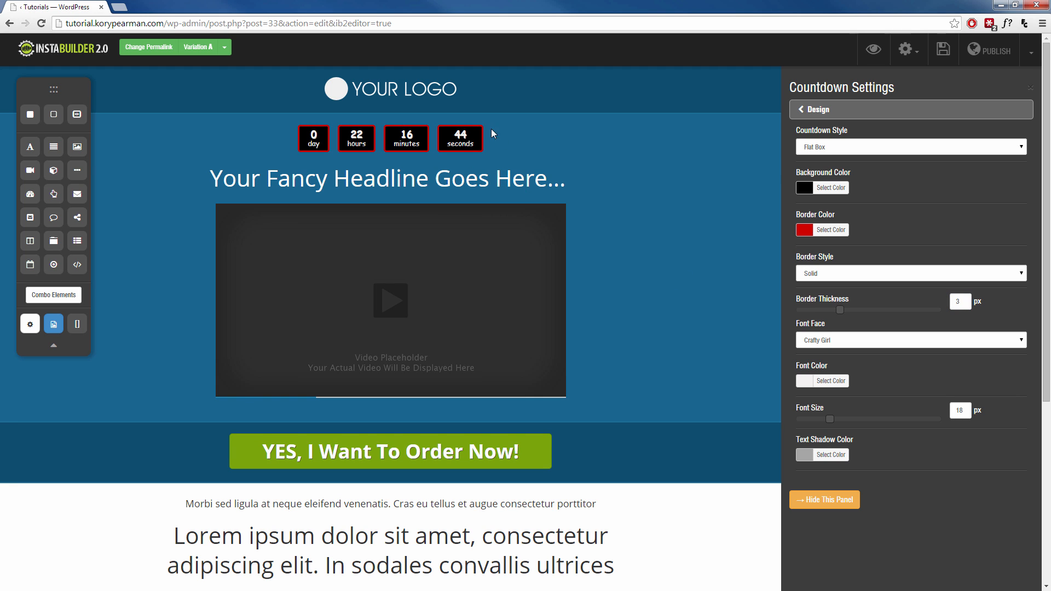
{"action": "mouse_move", "coordinate": [840, 282]}
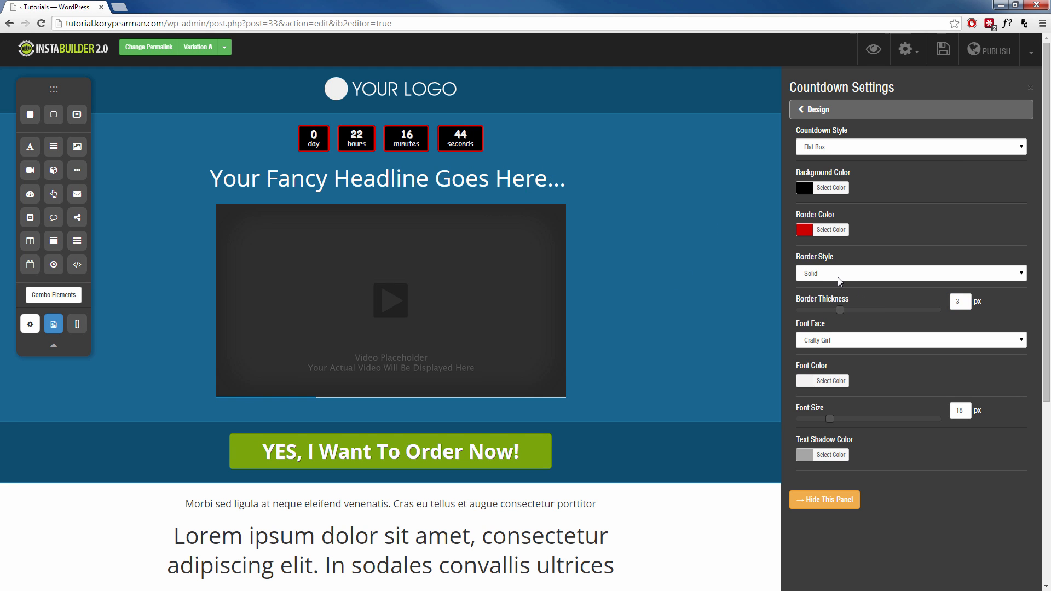
{"action": "mouse_move", "coordinate": [436, 128]}
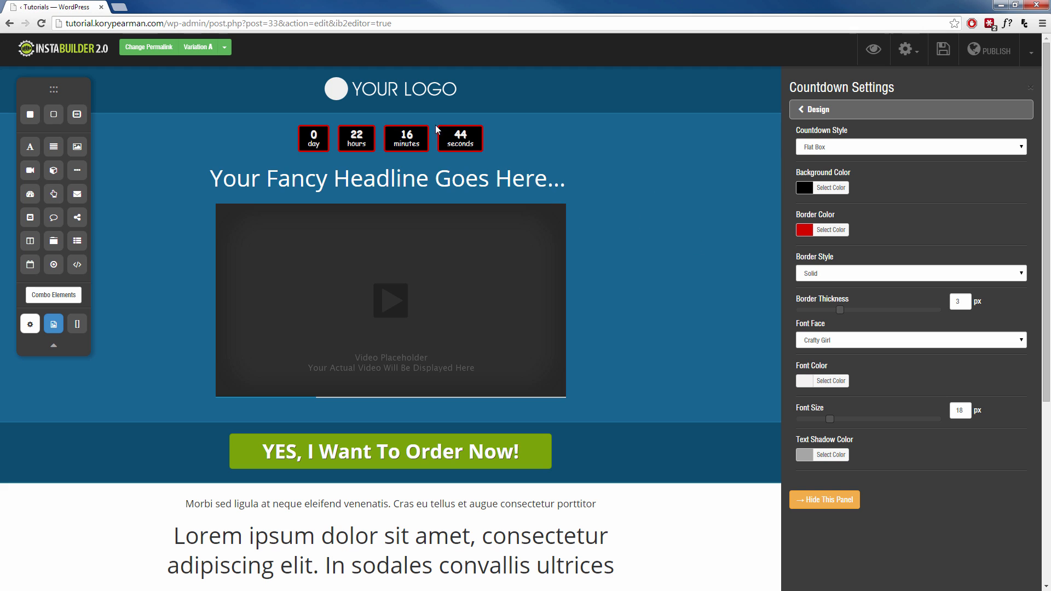
{"action": "left_click", "coordinate": [910, 274]}
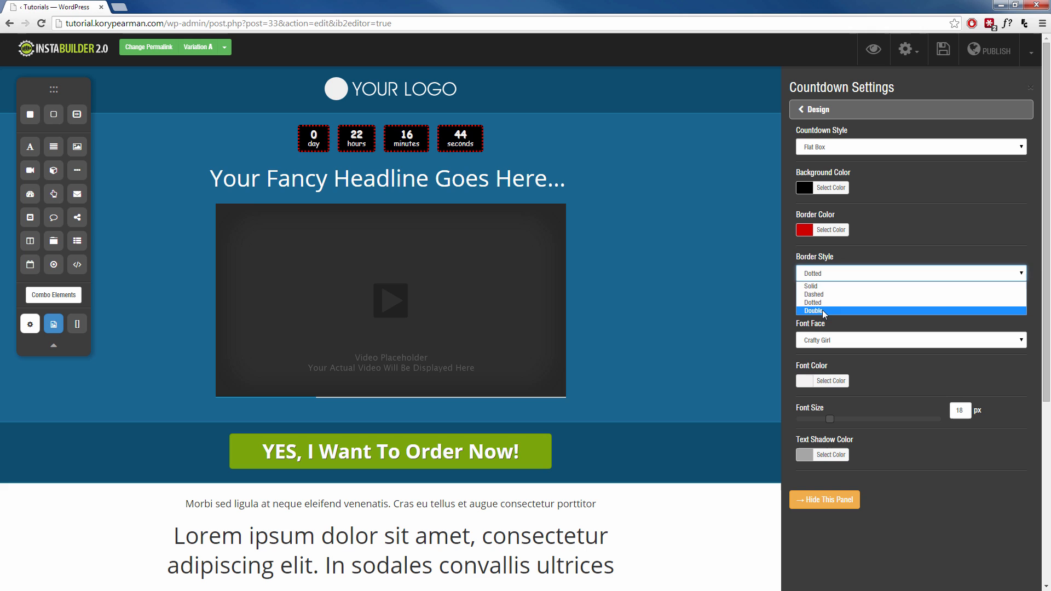
{"action": "left_click", "coordinate": [816, 311]}
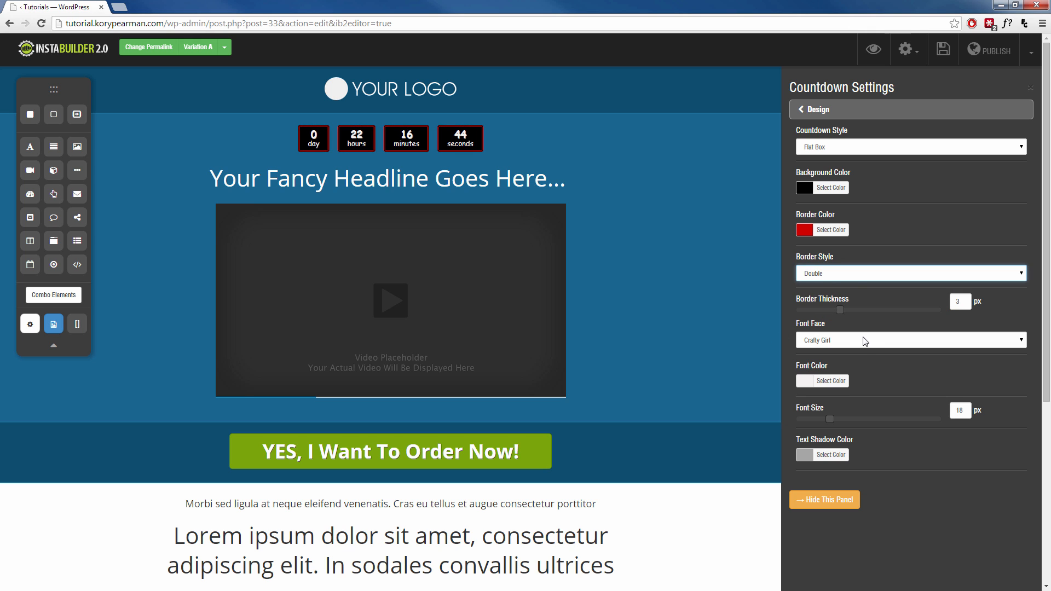
{"action": "mouse_move", "coordinate": [823, 327]}
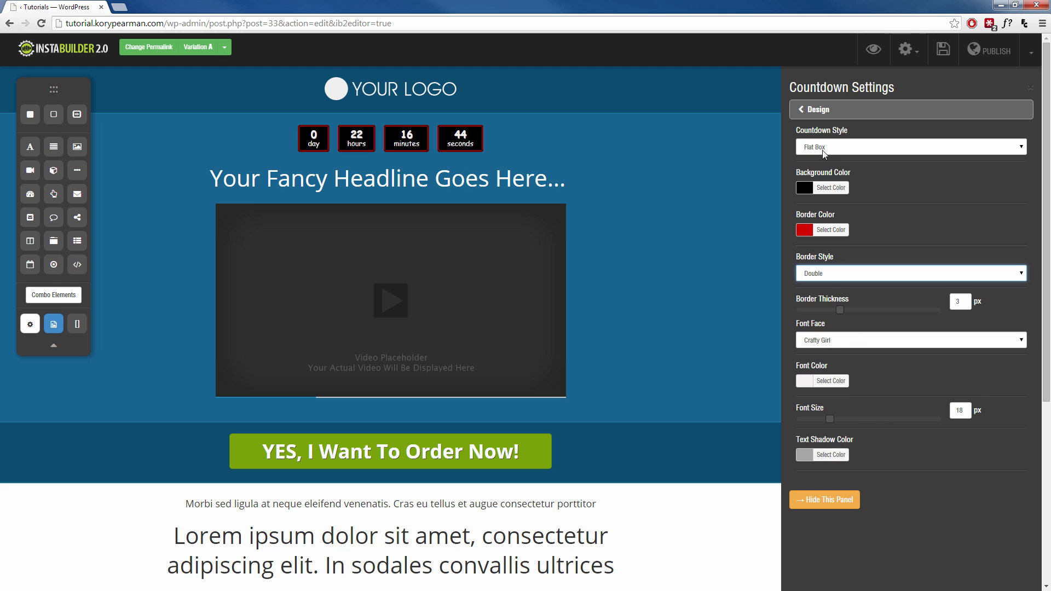
Preview the Circular countdown style
{"action": "left_click", "coordinate": [910, 147]}
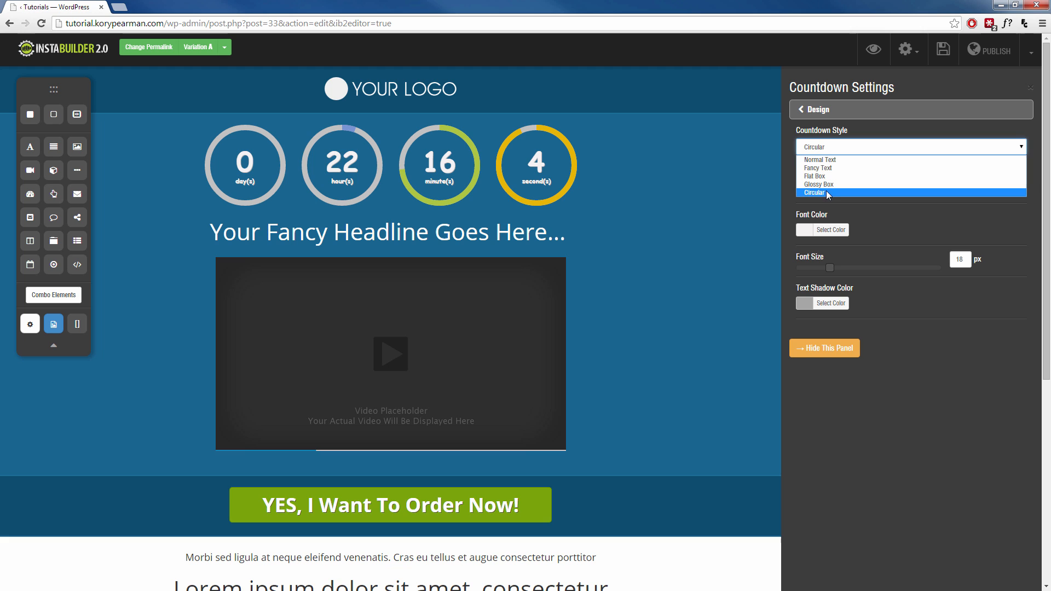
{"action": "left_click", "coordinate": [812, 193]}
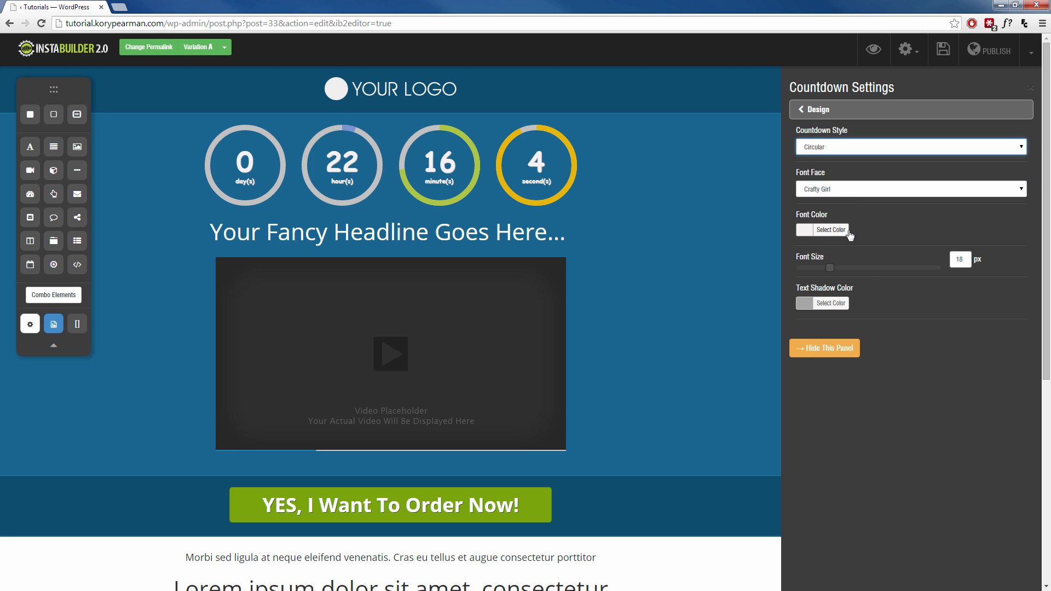
{"action": "mouse_move", "coordinate": [811, 325]}
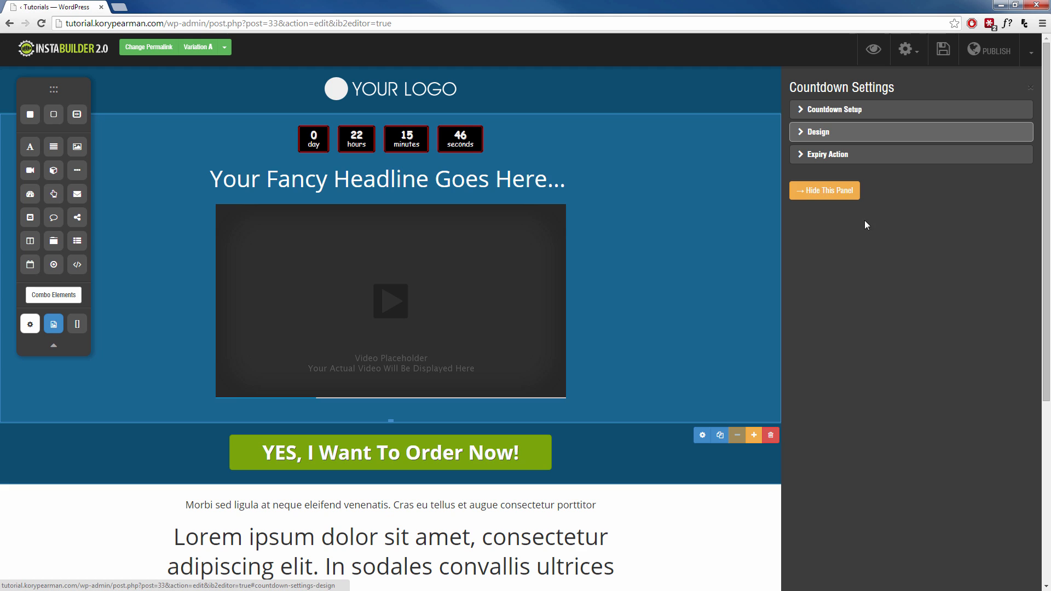
{"action": "mouse_move", "coordinate": [863, 170]}
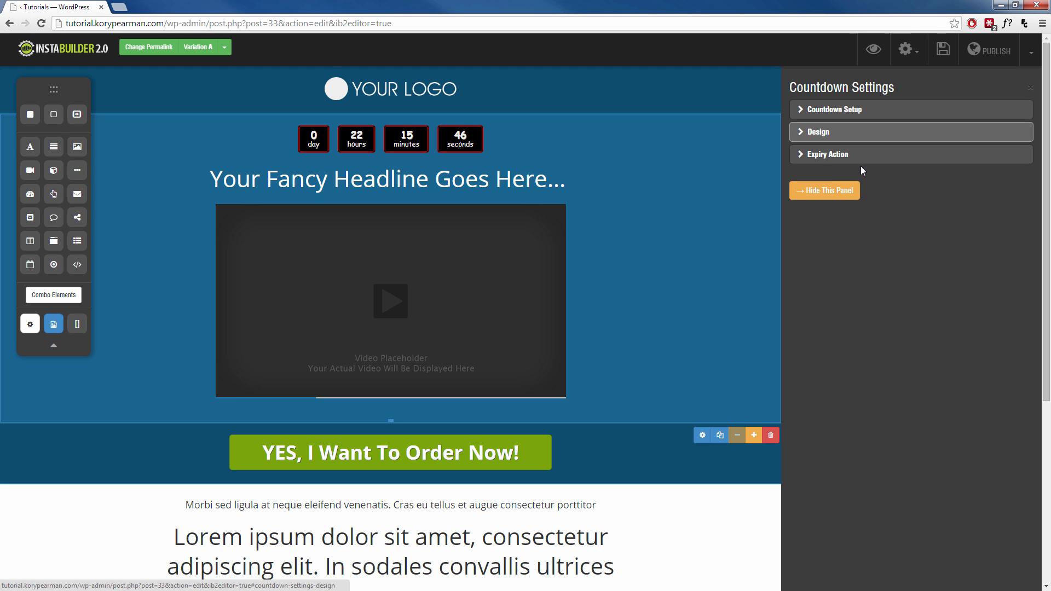
{"action": "mouse_move", "coordinate": [841, 159]}
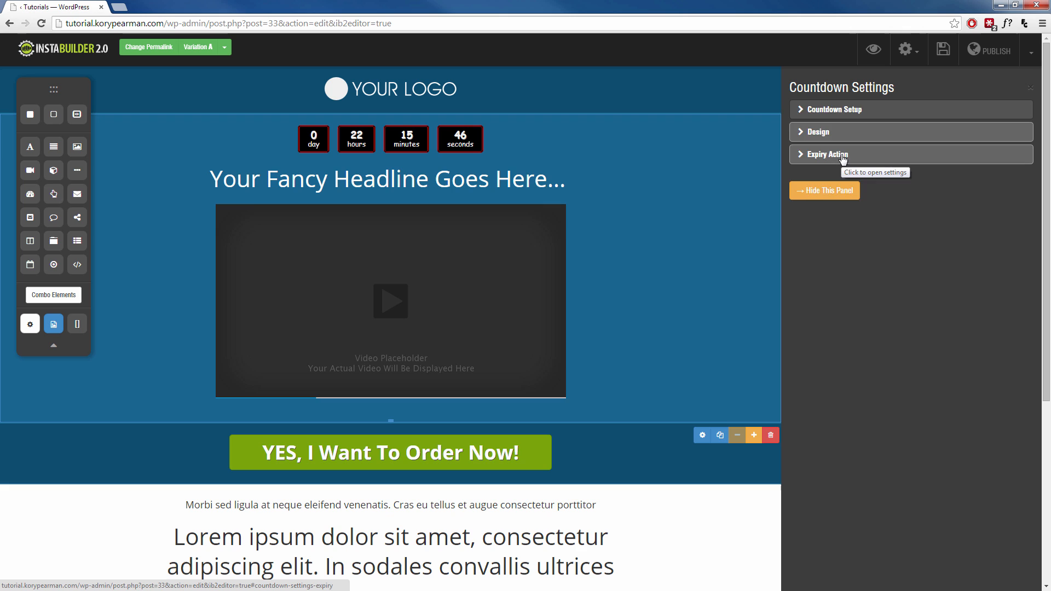
Set the timer's expiry action type to Redirect to URL, leaving the URL blank
{"action": "left_click", "coordinate": [824, 155]}
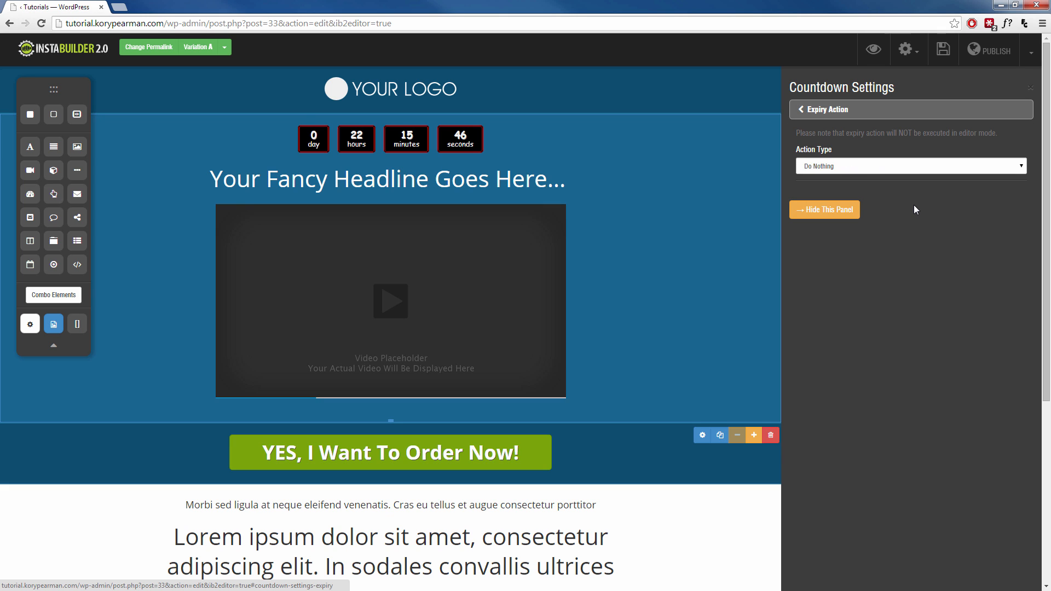
{"action": "mouse_move", "coordinate": [400, 146]}
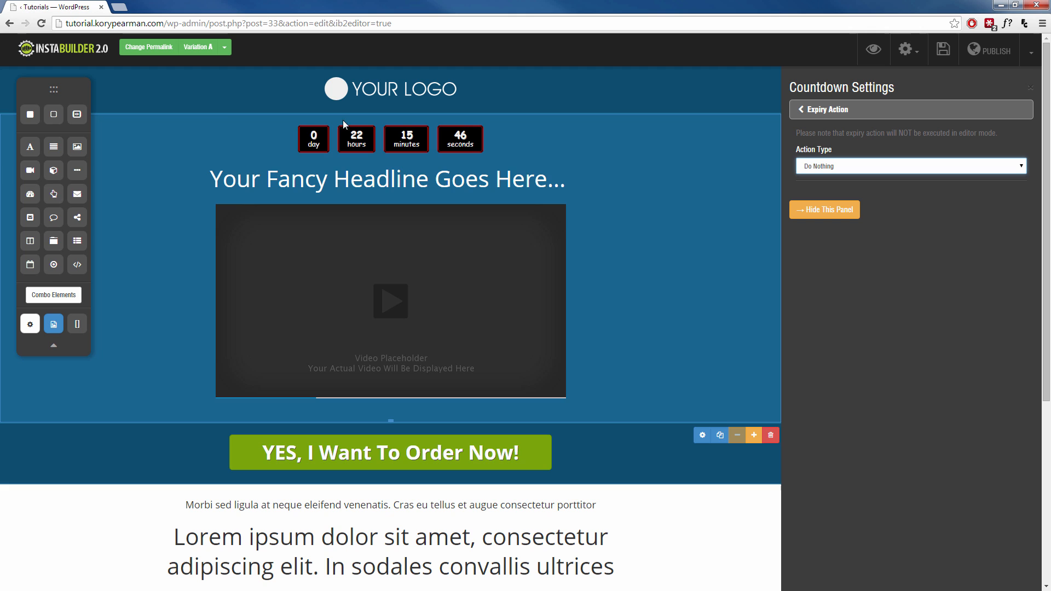
{"action": "left_click", "coordinate": [910, 165]}
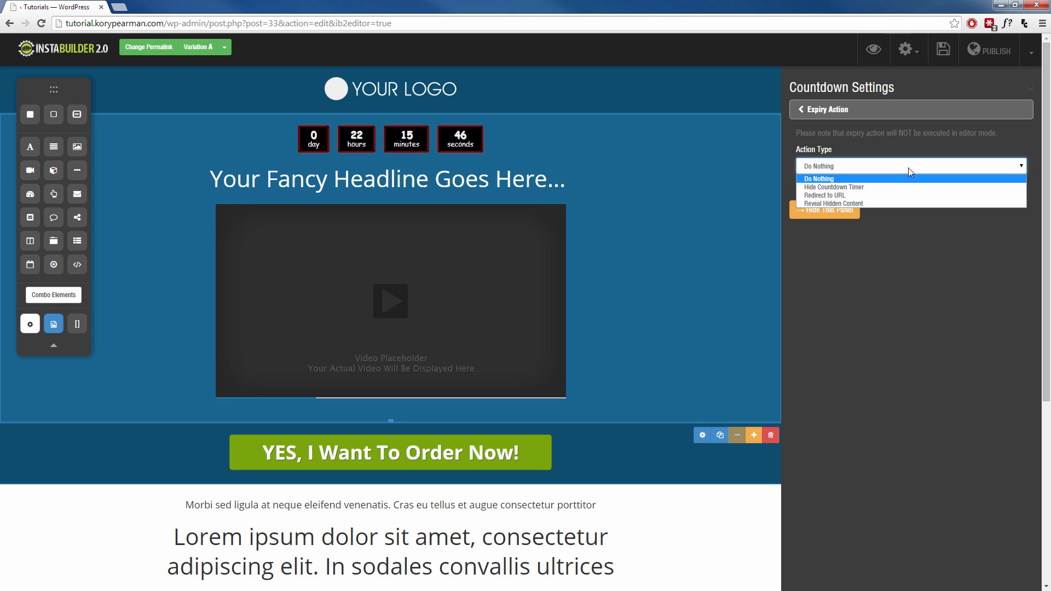
{"action": "left_click", "coordinate": [833, 187]}
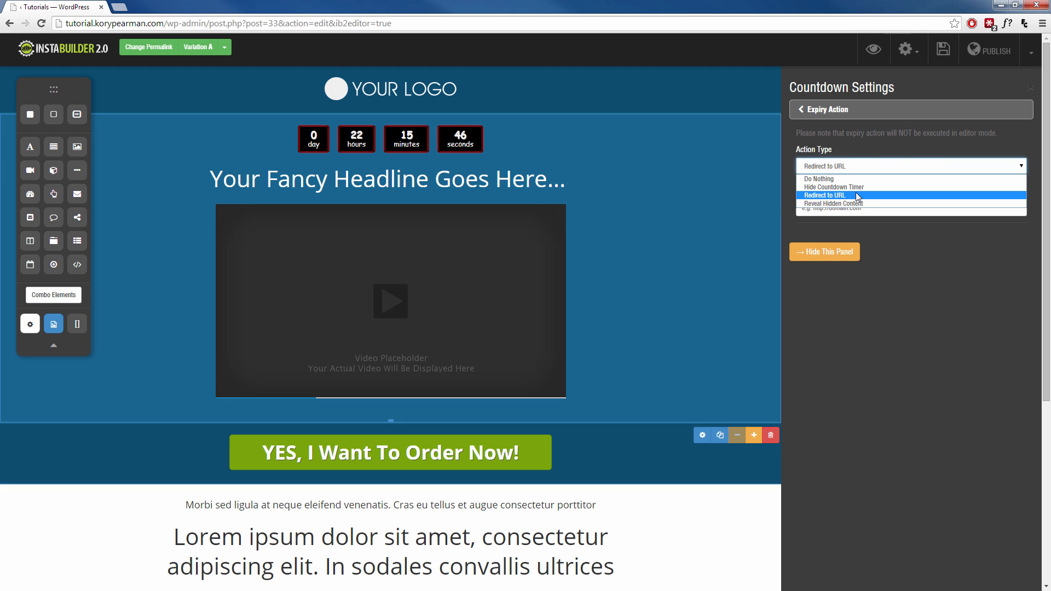
{"action": "left_click", "coordinate": [824, 195]}
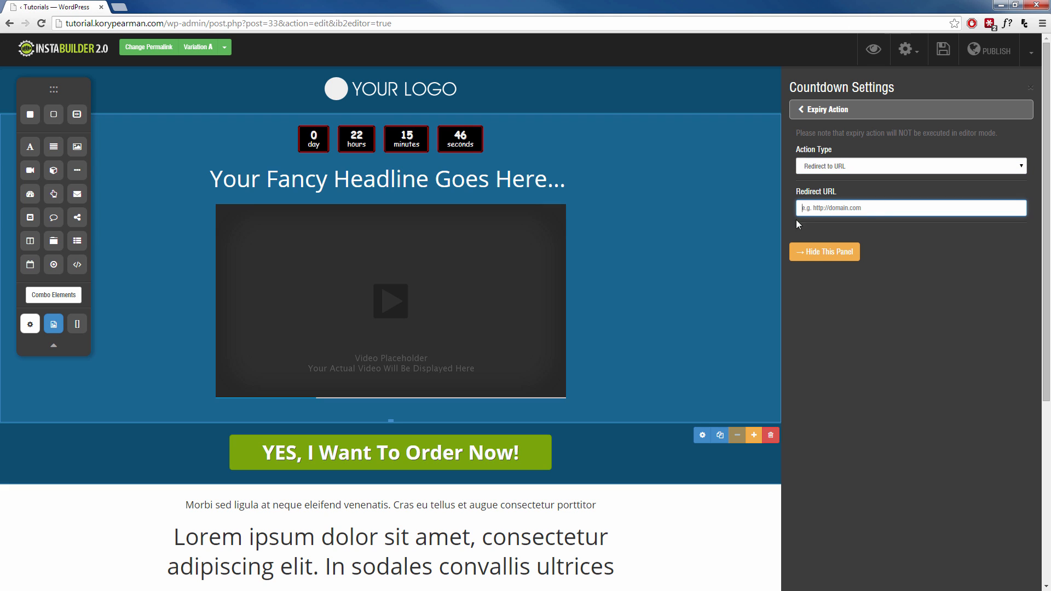
{"action": "mouse_move", "coordinate": [608, 176]}
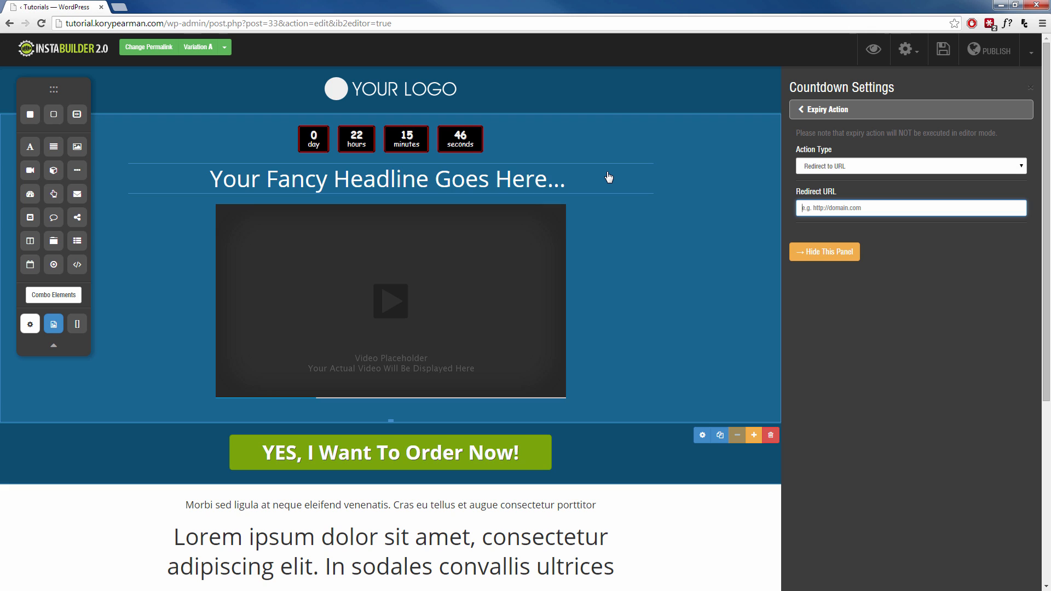
{"action": "left_click", "coordinate": [910, 165]}
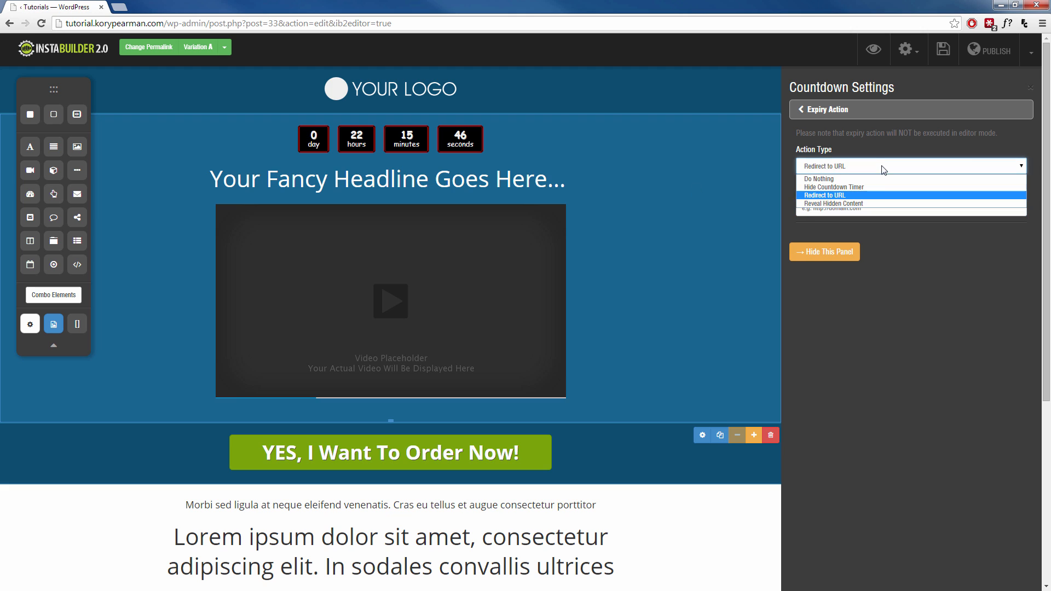
{"action": "mouse_move", "coordinate": [861, 207]}
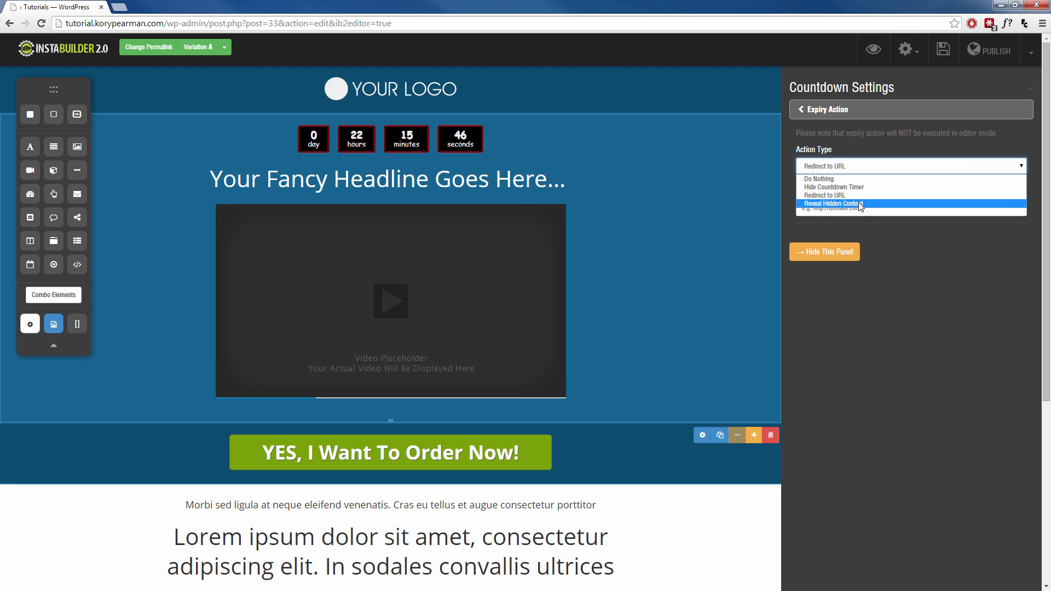
Set the countdown's expiry action to Reveal Hidden Content
{"action": "left_click", "coordinate": [832, 204]}
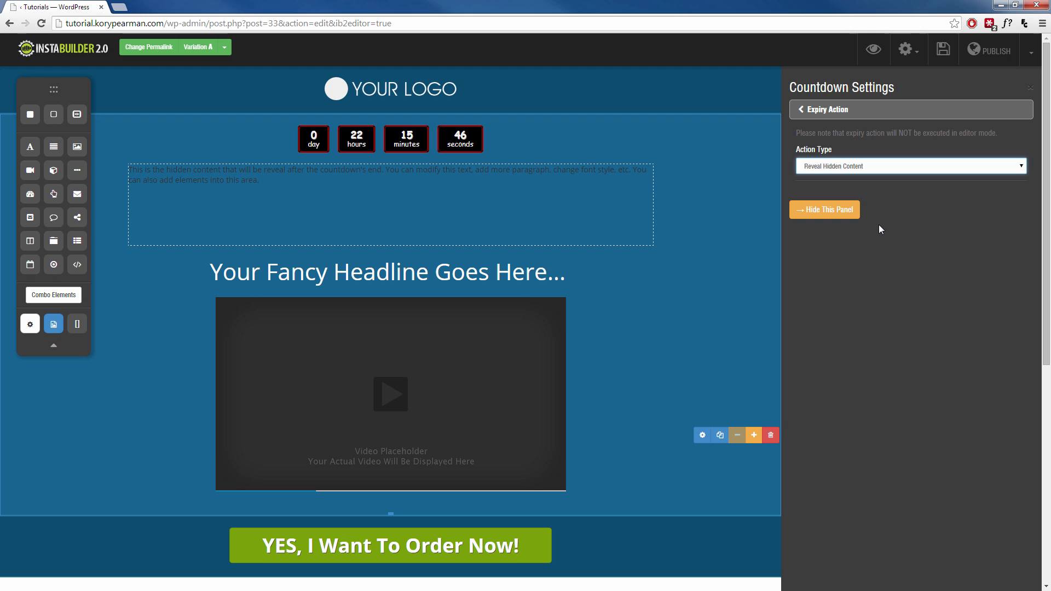
{"action": "mouse_move", "coordinate": [421, 141]}
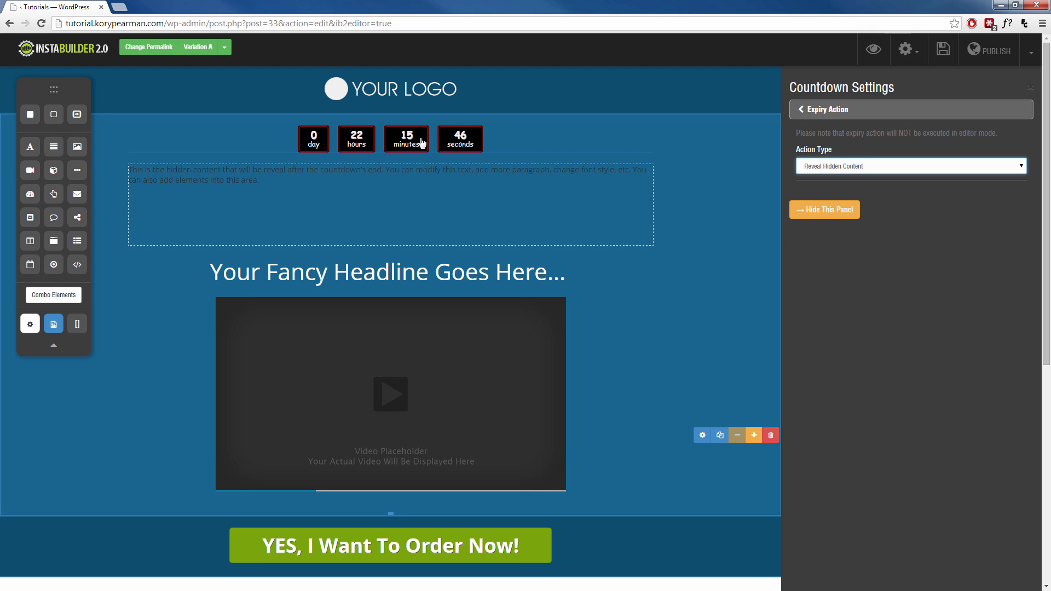
{"action": "mouse_move", "coordinate": [269, 175]}
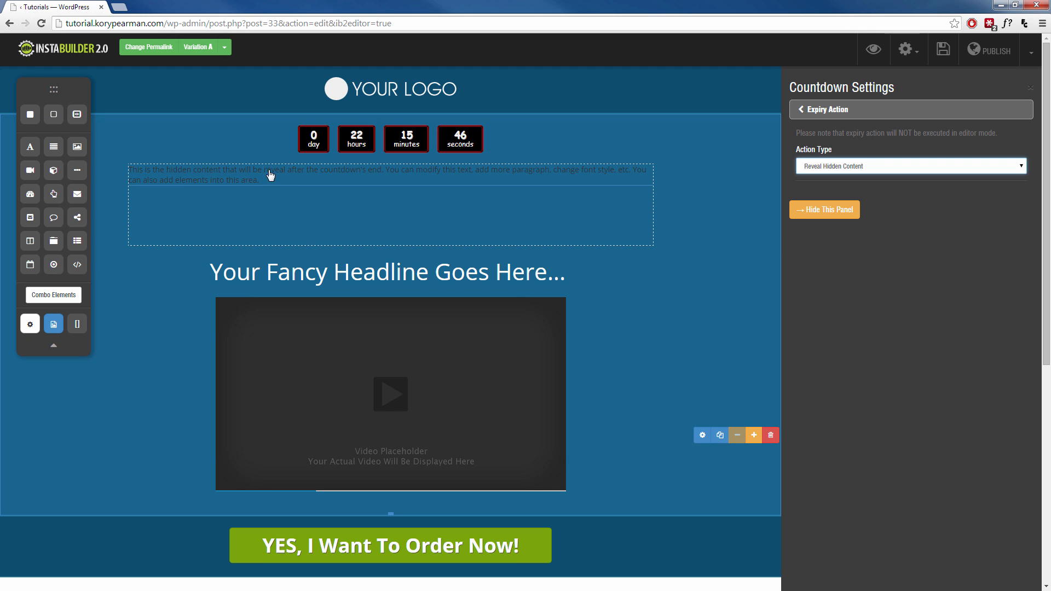
{"action": "mouse_move", "coordinate": [29, 146]}
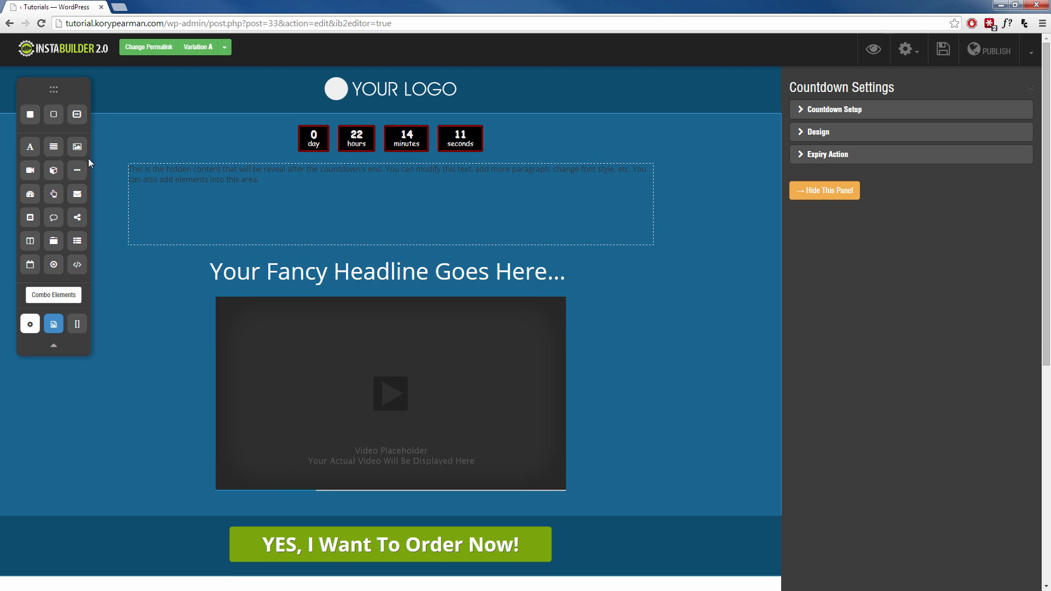
{"action": "mouse_move", "coordinate": [77, 146]}
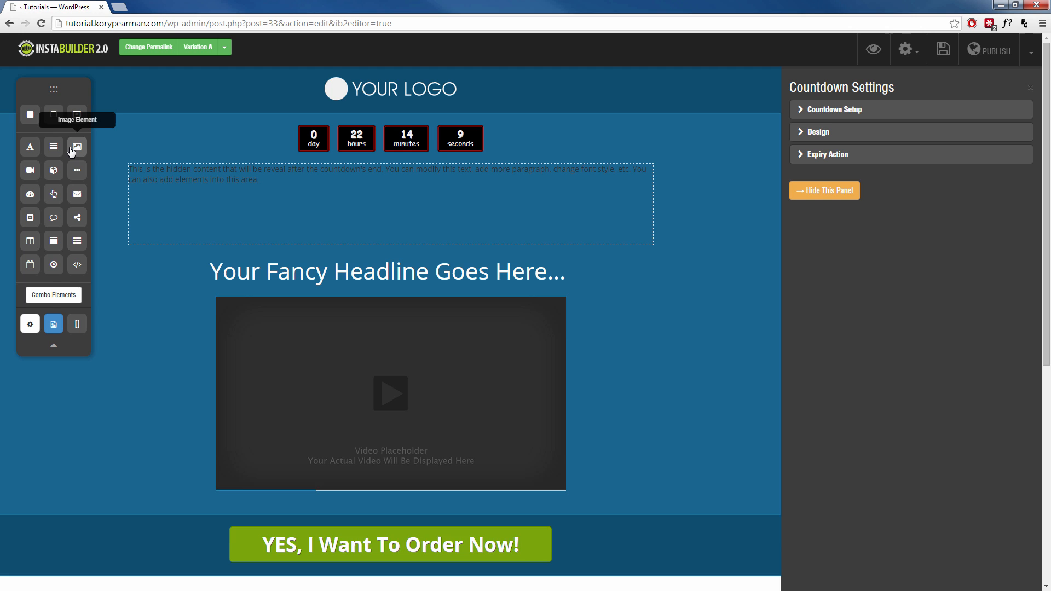
Place an image element inside the hidden content box and reopen Expiry Action settings
{"action": "left_click", "coordinate": [77, 147]}
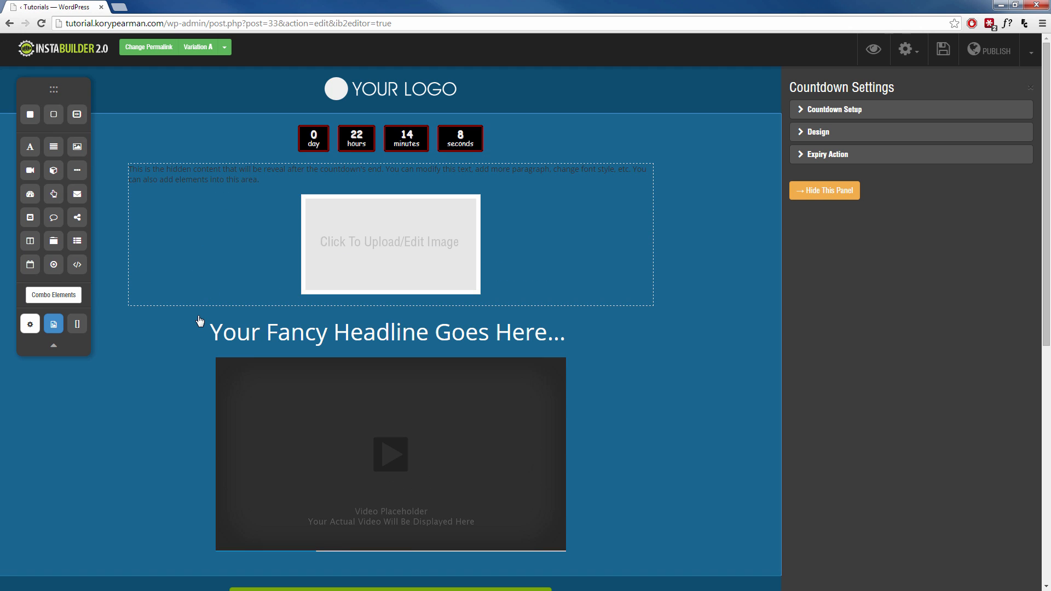
{"action": "mouse_move", "coordinate": [269, 222]}
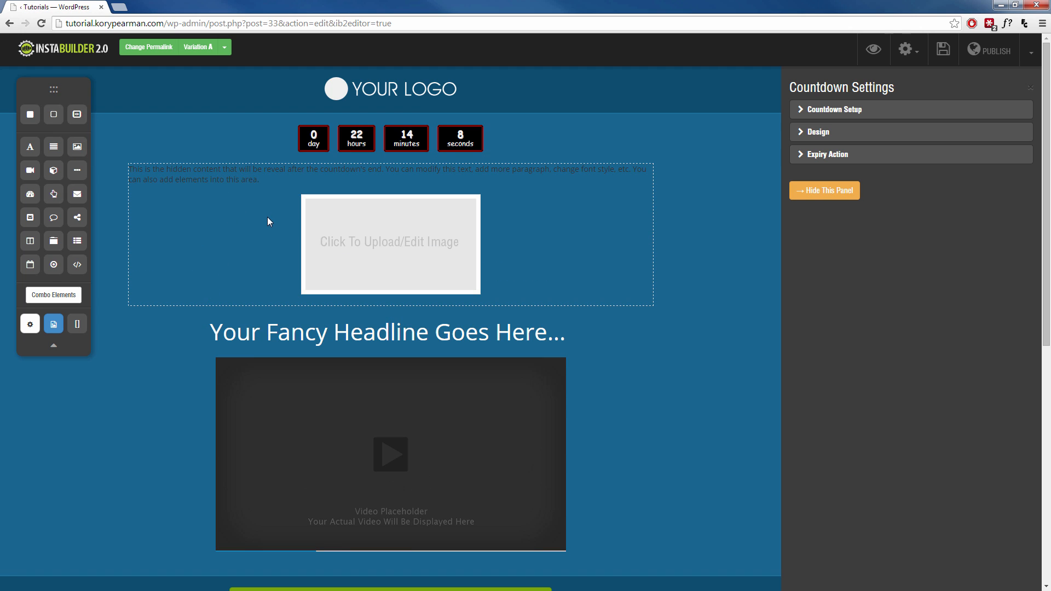
{"action": "mouse_move", "coordinate": [262, 204]}
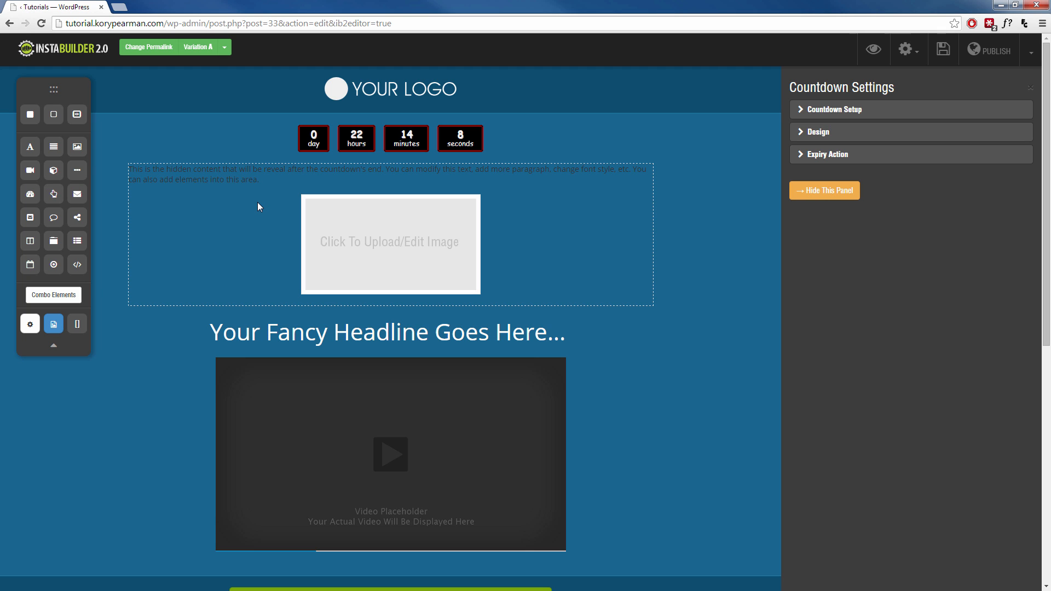
{"action": "mouse_move", "coordinate": [506, 257]}
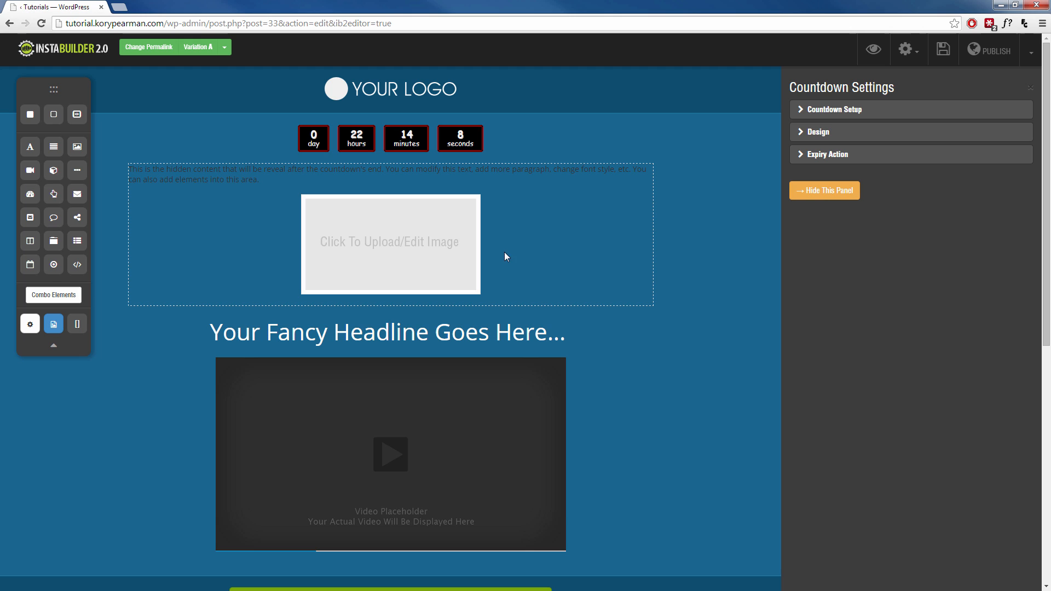
{"action": "mouse_move", "coordinate": [547, 251]}
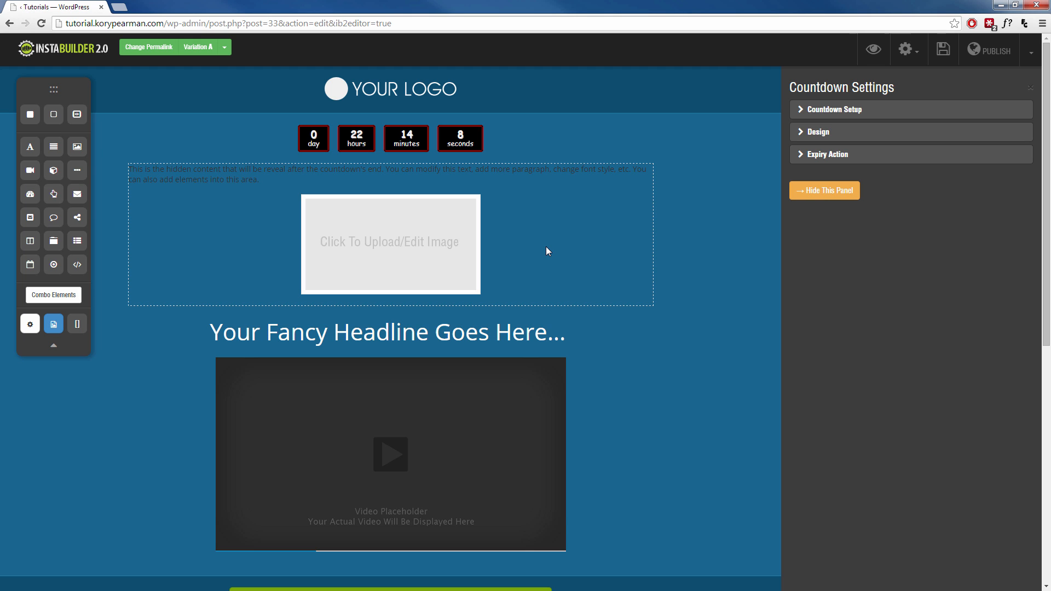
{"action": "left_click", "coordinate": [830, 154]}
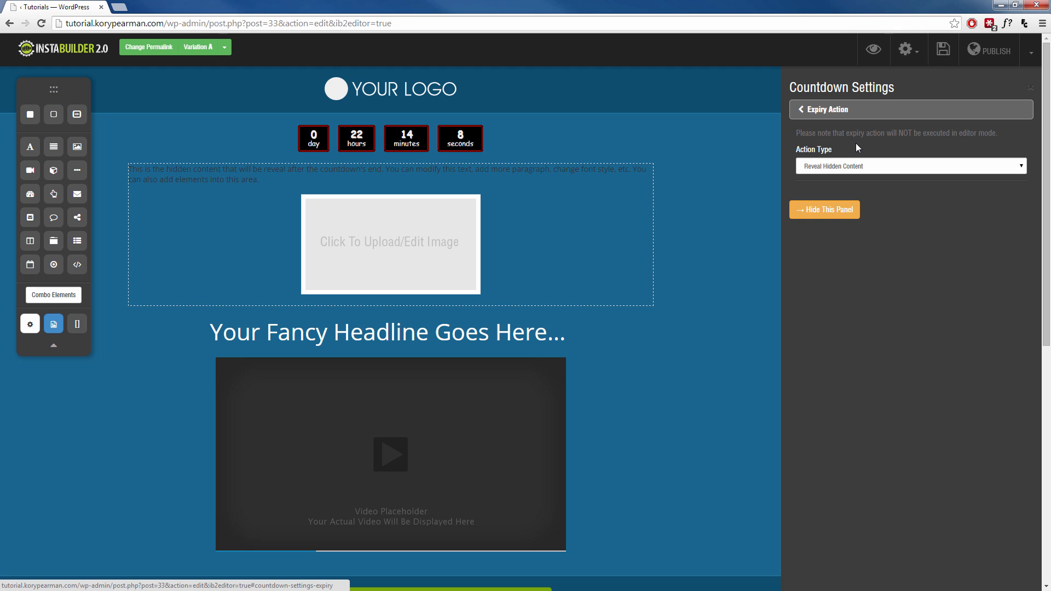